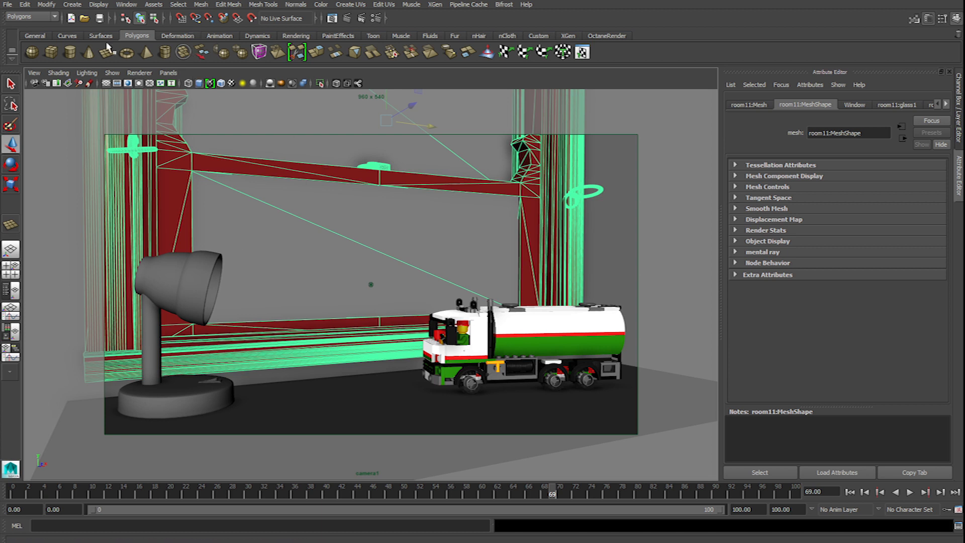
Open the window options, then open and close the render settings.
left_click(126, 4)
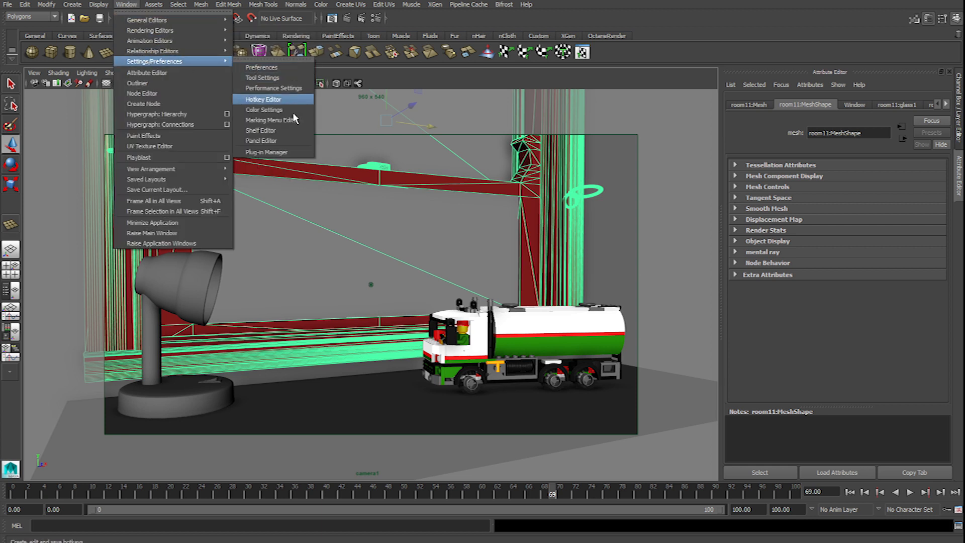
left_click(267, 151)
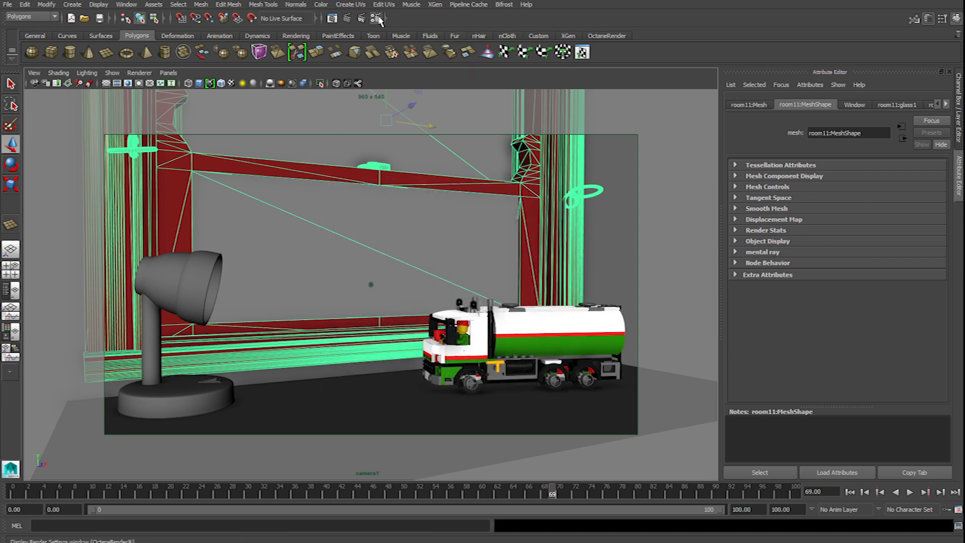
left_click(376, 18)
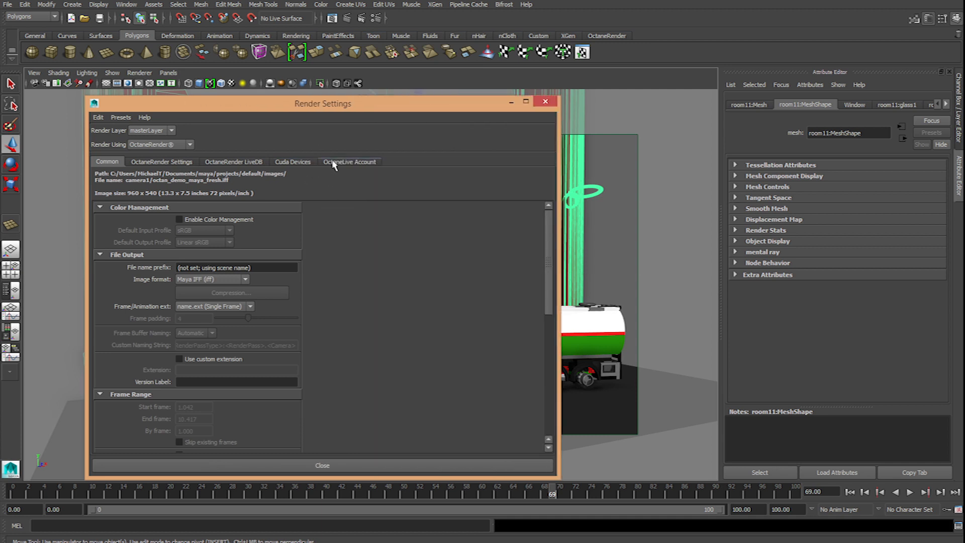
mouse_move(343, 171)
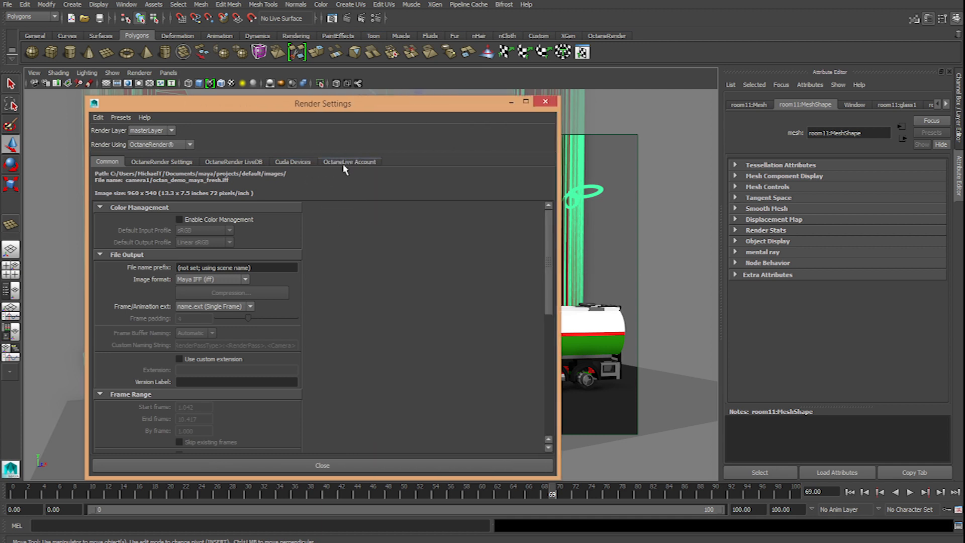
mouse_move(306, 187)
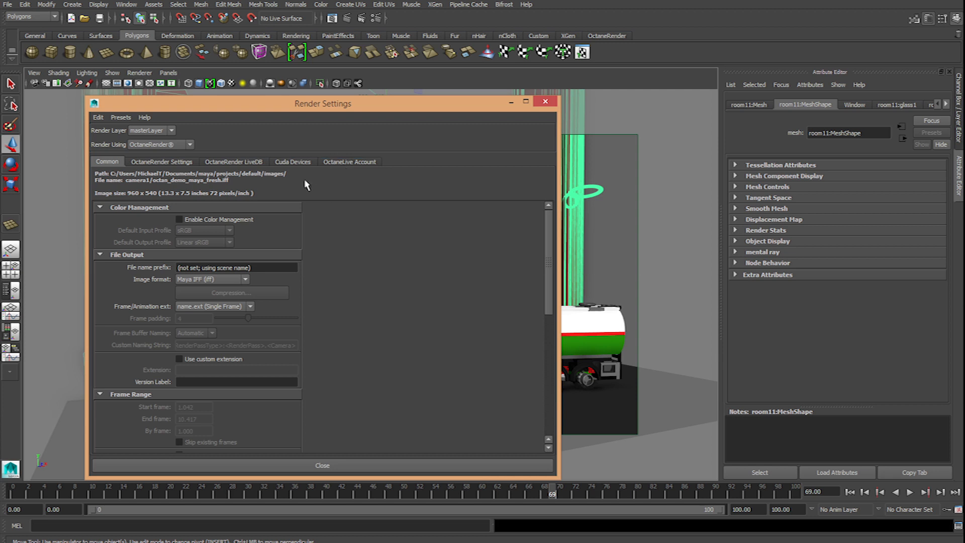
left_click(293, 161)
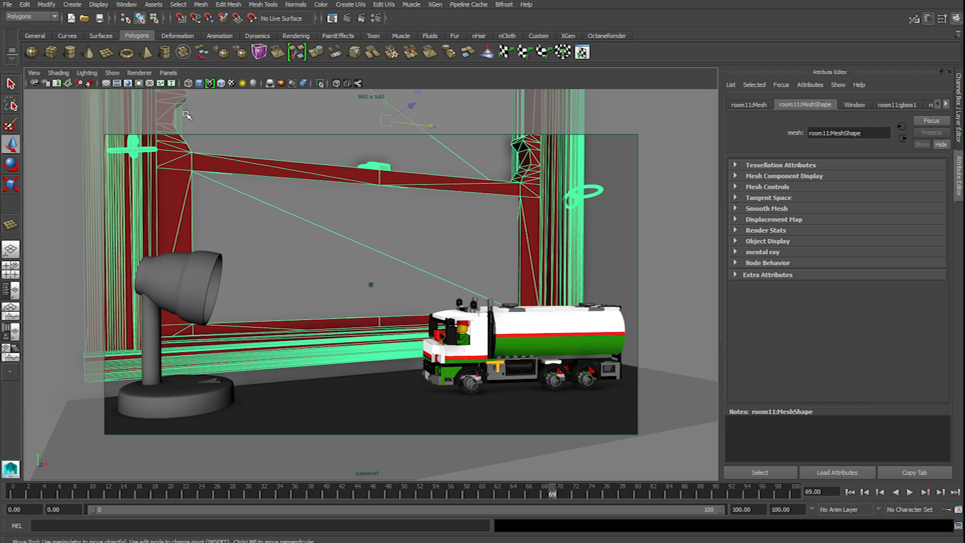
Arrange a multi-pane layout with Octane live render, camera1 view and the layer editor.
left_click(169, 72)
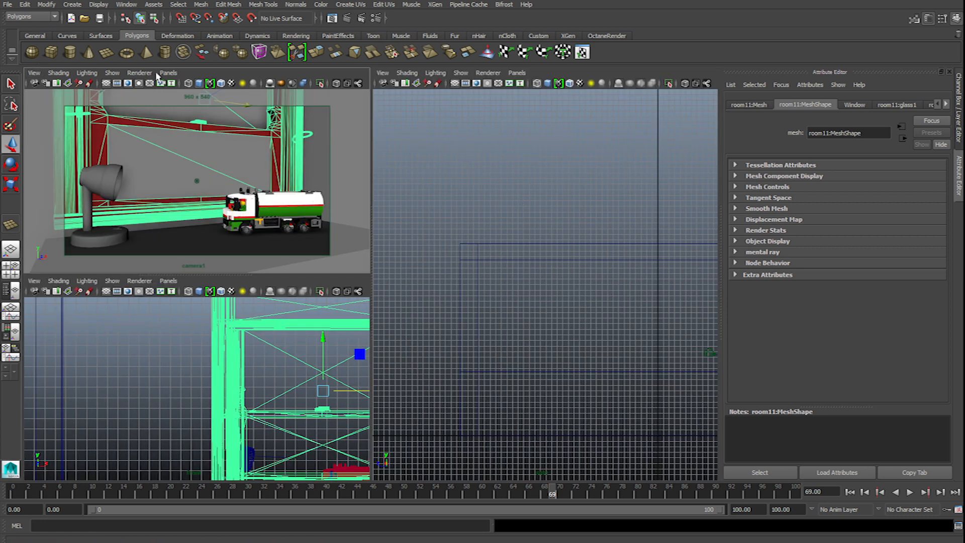
left_click(167, 281)
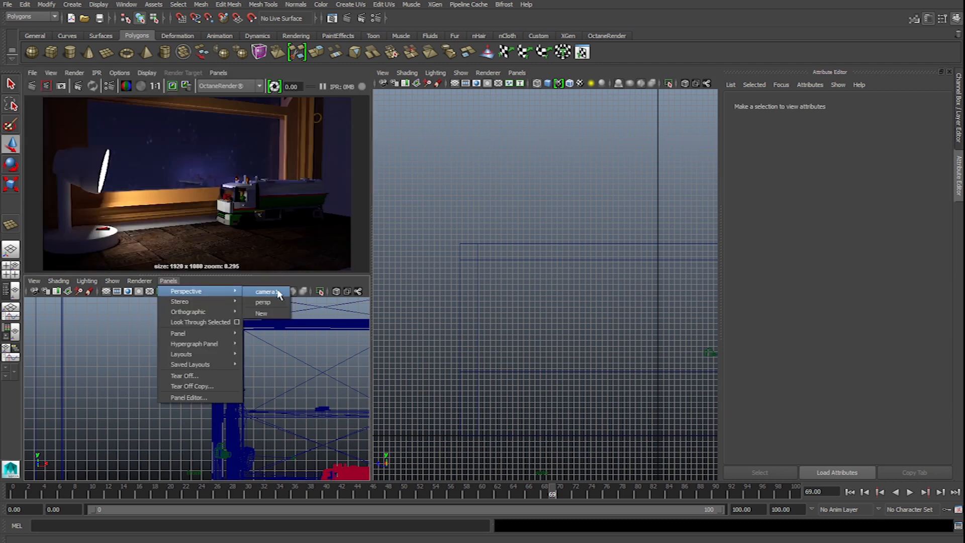
left_click(265, 291)
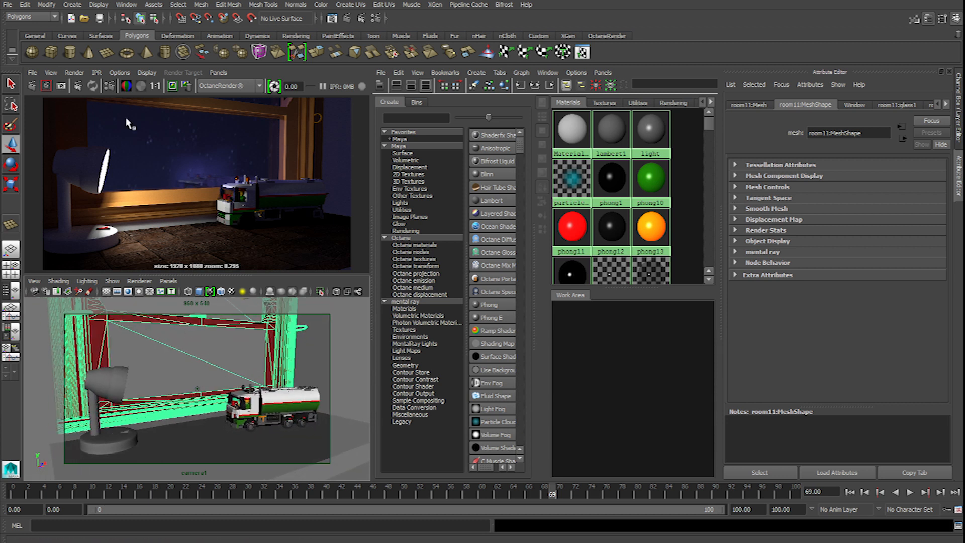
left_click(96, 72)
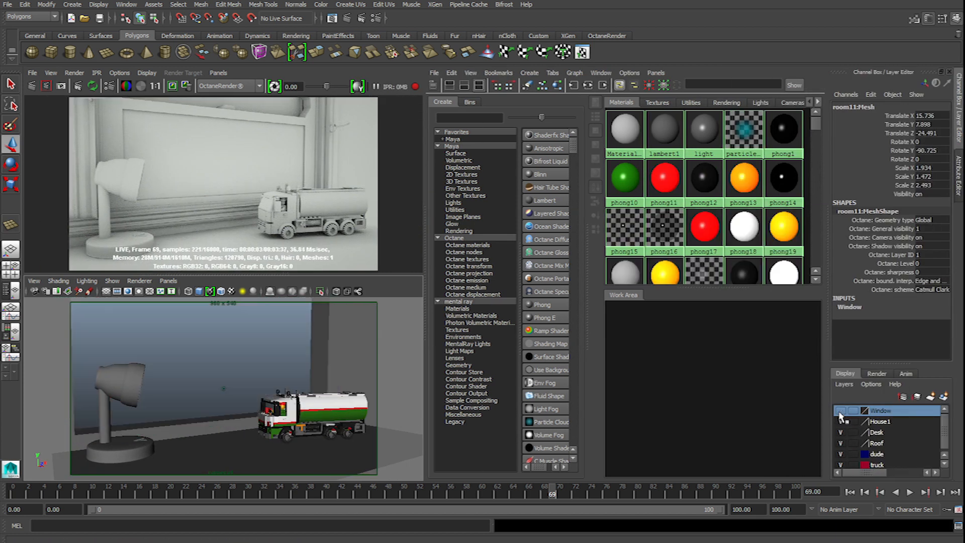
Refresh the Octane IPR render without the window and bring up the OctaneRender shelf.
left_click(91, 86)
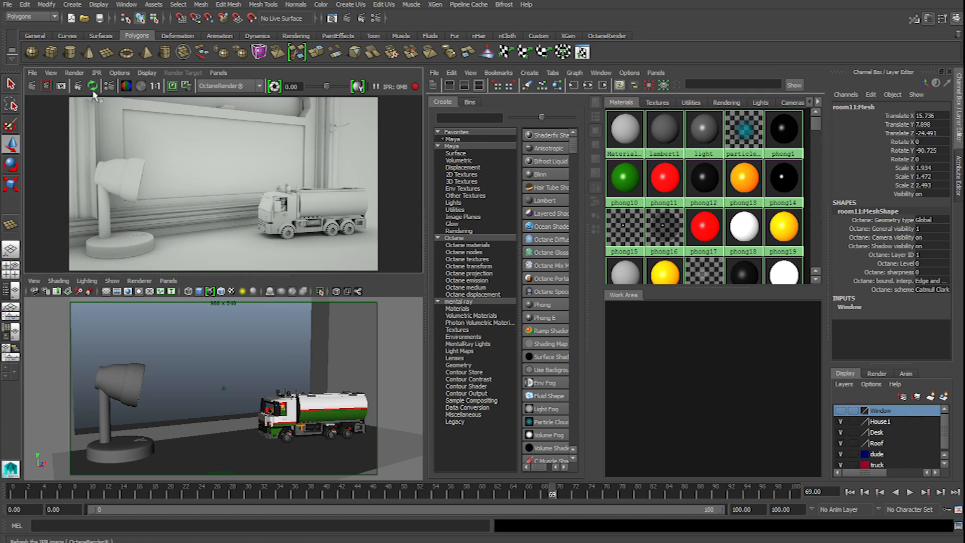
left_click(91, 86)
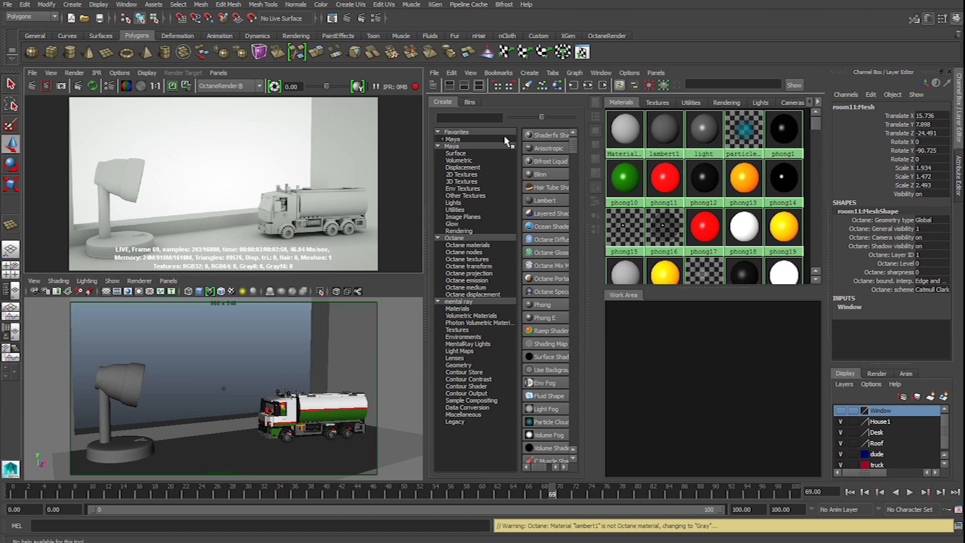
left_click(607, 35)
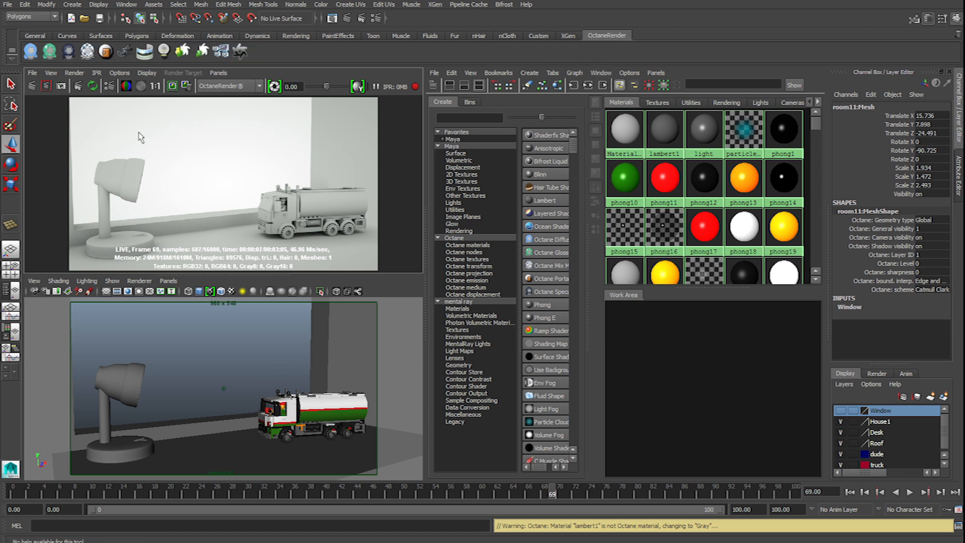
mouse_move(143, 52)
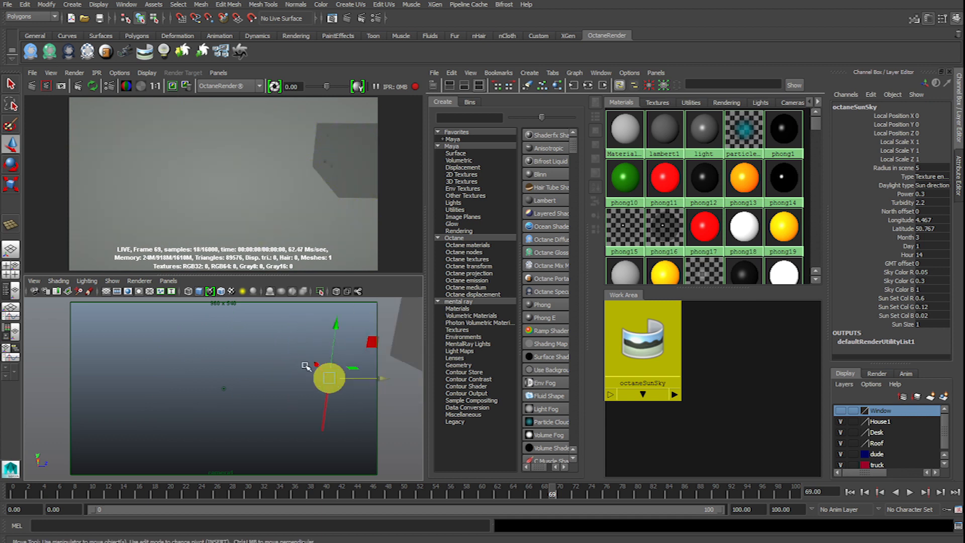
Open the octaneSunSky Attribute Editor and its environment Type dropdown.
left_click_drag(330, 378, 249, 361)
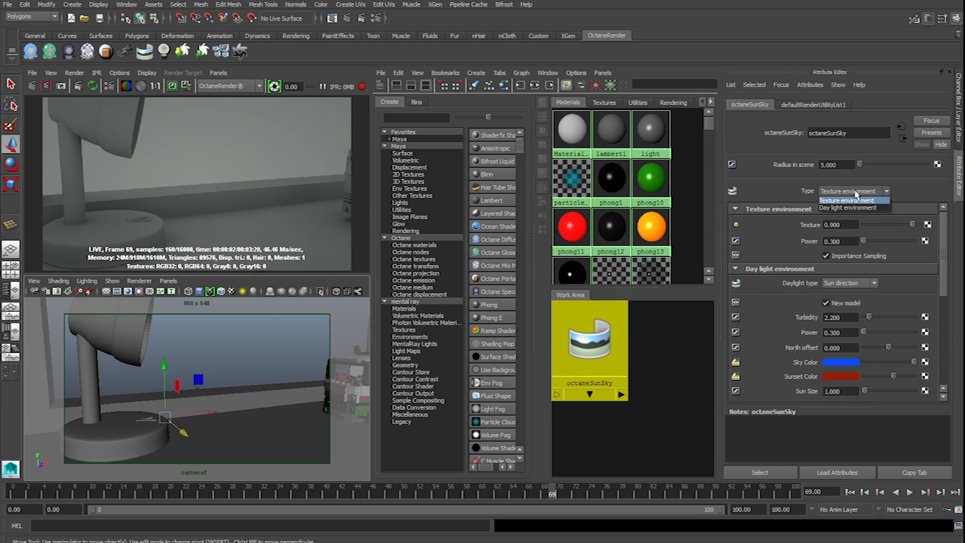
Set the sun-sky to Day light environment and rotate the sun direction.
left_click(853, 208)
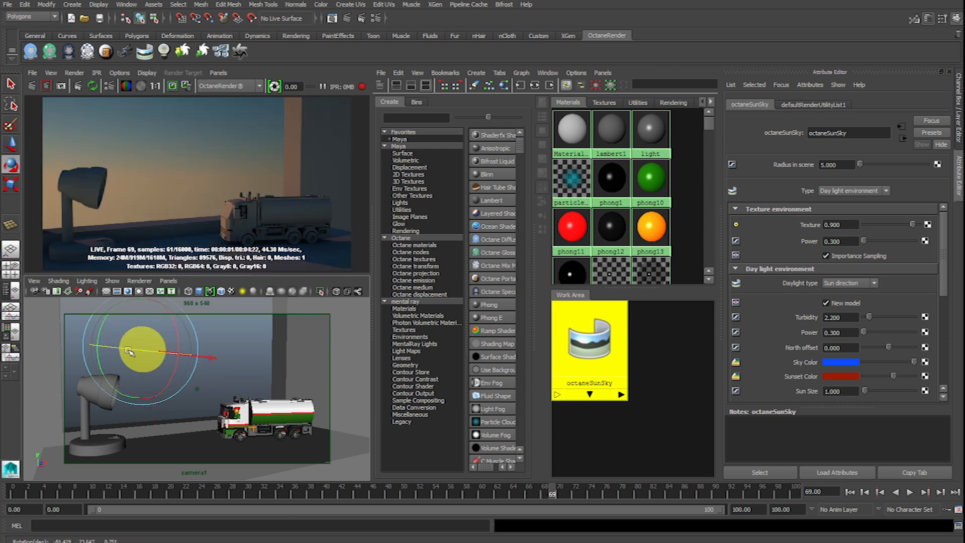
left_click_drag(129, 351, 185, 342)
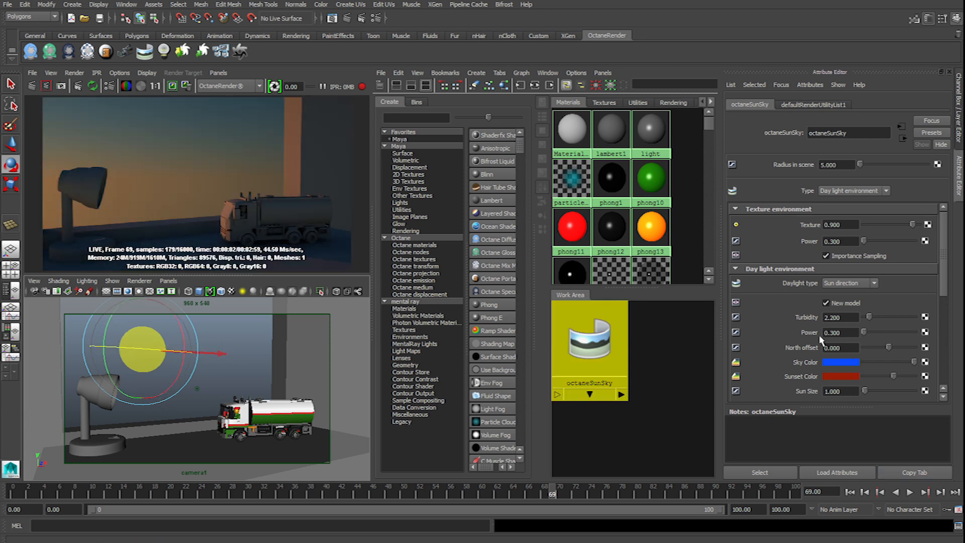
scroll("down", 3)
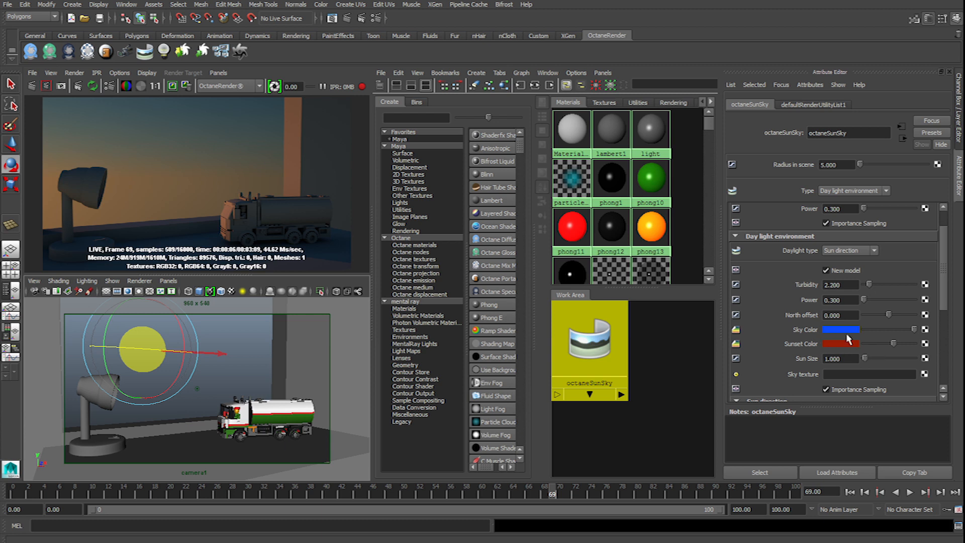
Tint the sunset colour blue and the sky colour deep blue.
left_click(841, 343)
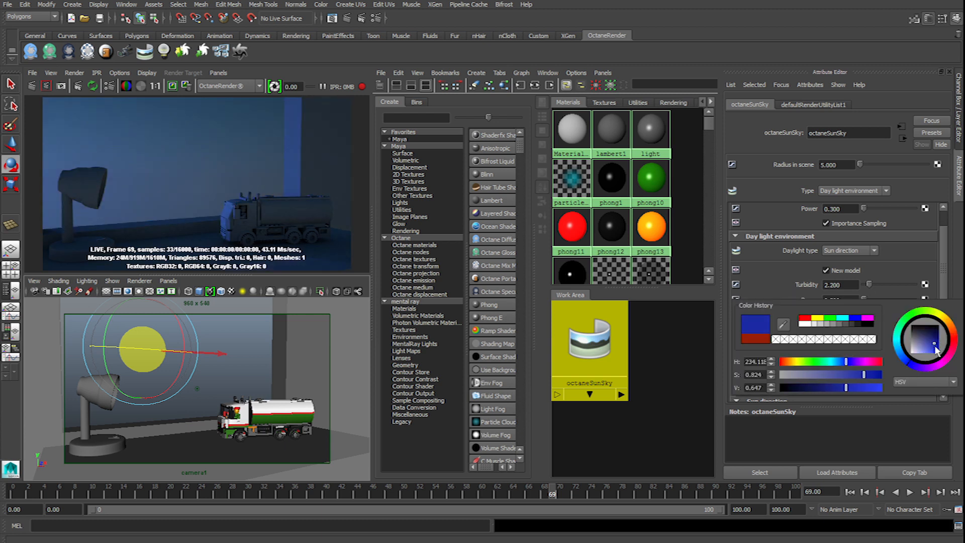
left_click(936, 324)
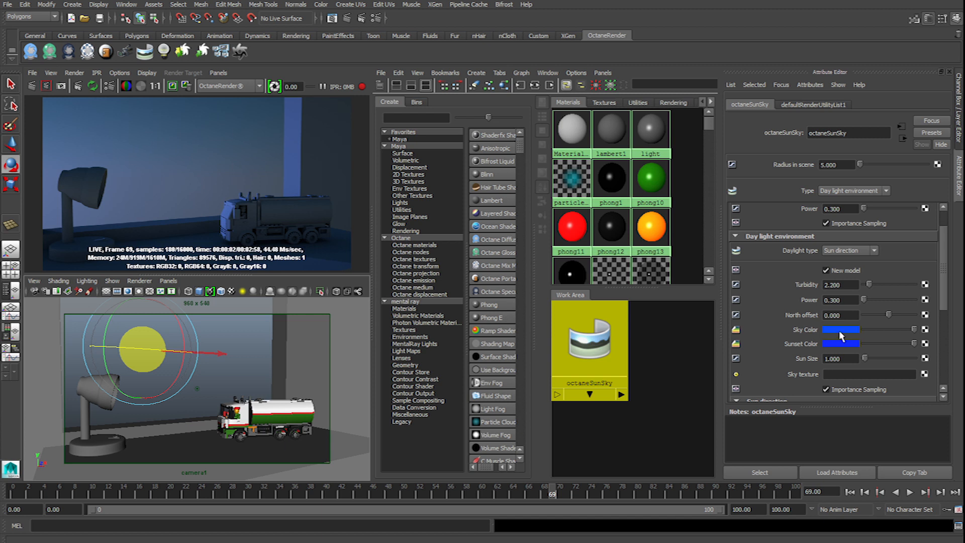
left_click(841, 329)
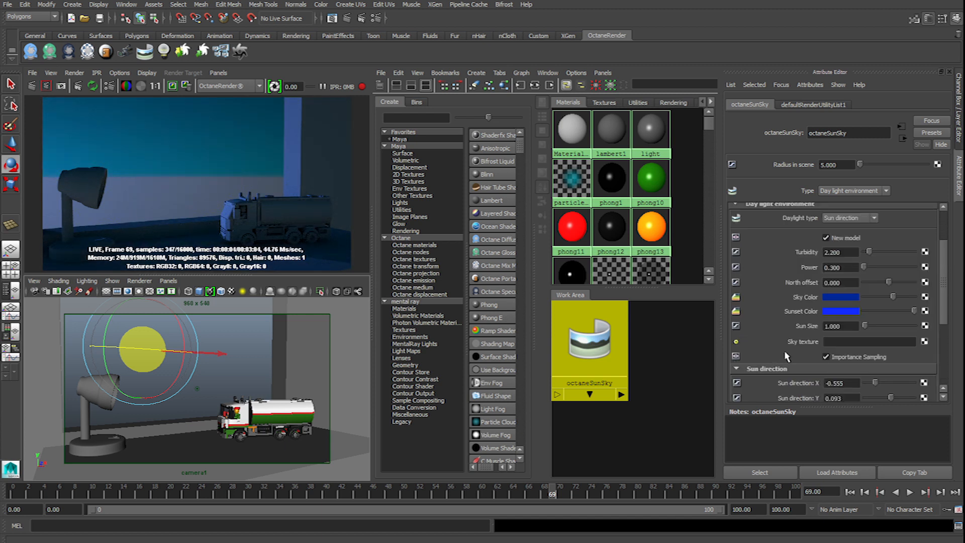
left_click(869, 340)
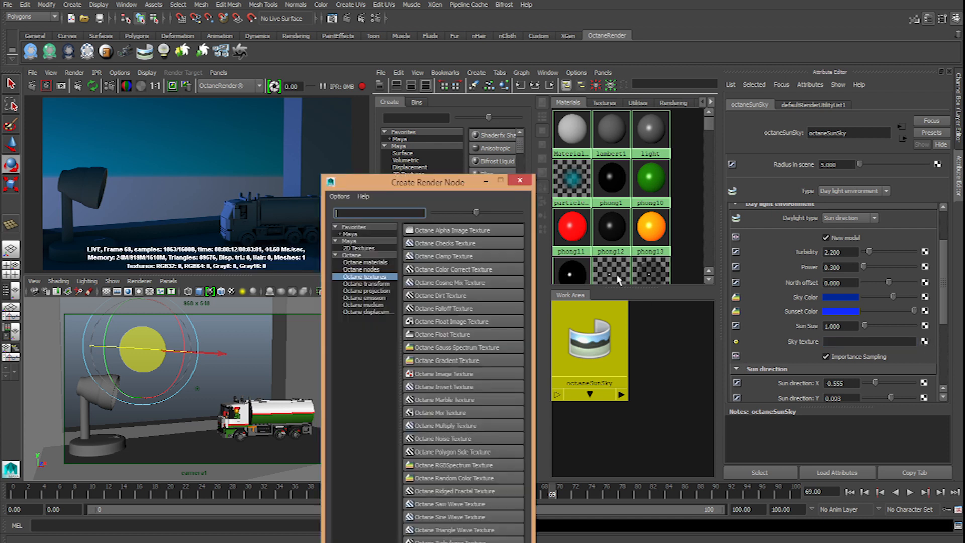
mouse_move(450, 364)
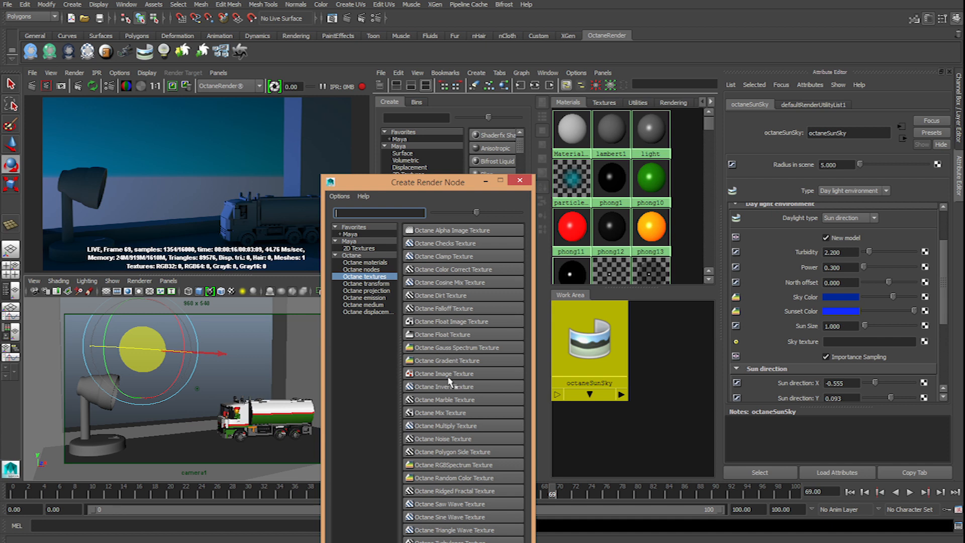
Map an Octane Image Texture loading the HDRI onto the sun-sky environment and open its projection options.
left_click(443, 373)
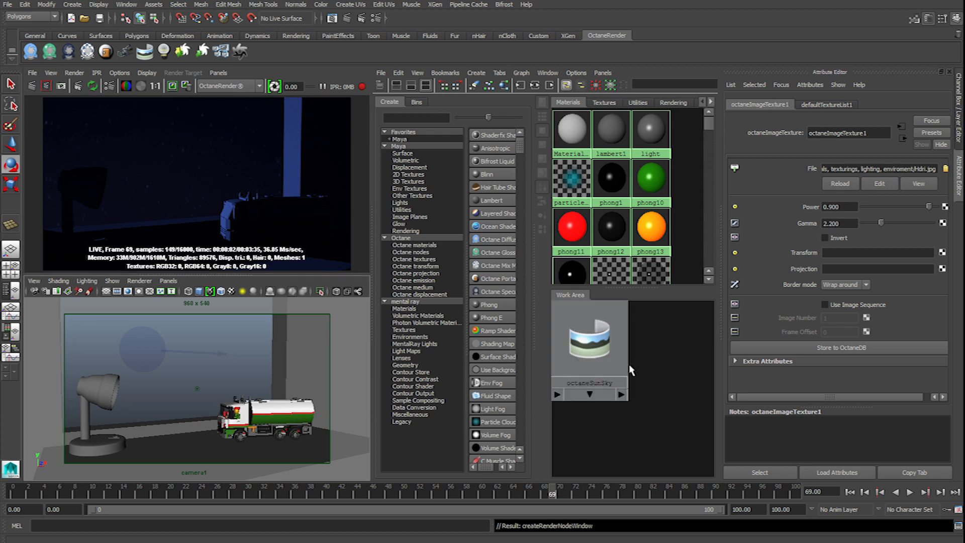
left_click(878, 269)
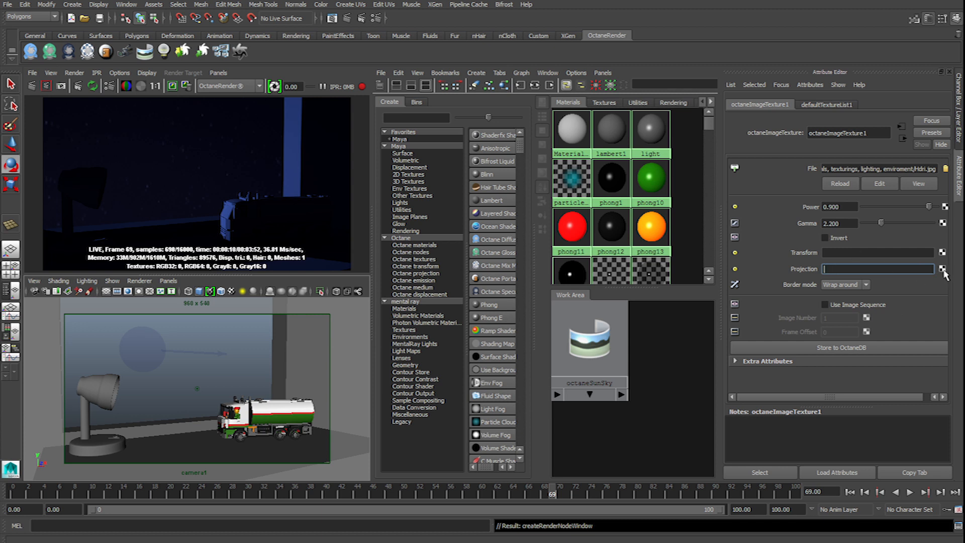
left_click(944, 271)
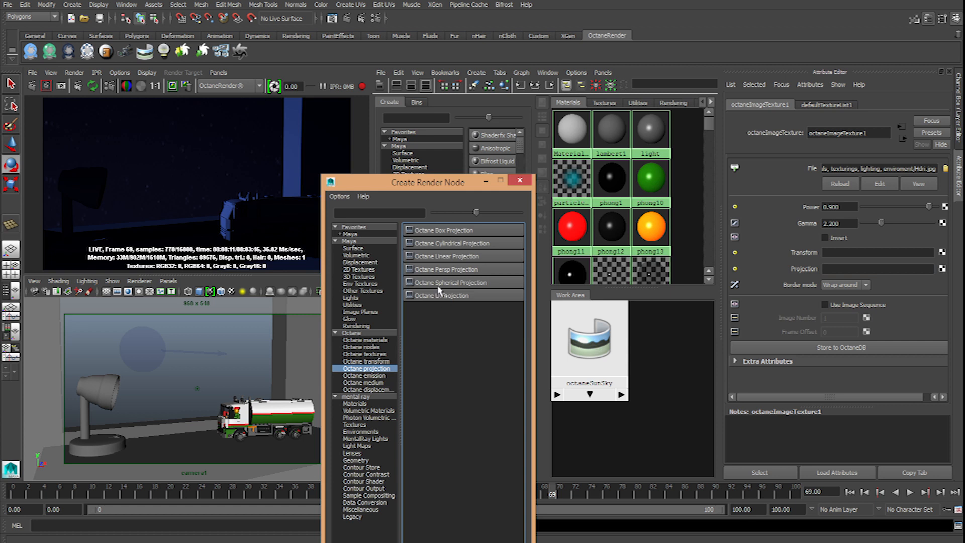
mouse_move(446, 282)
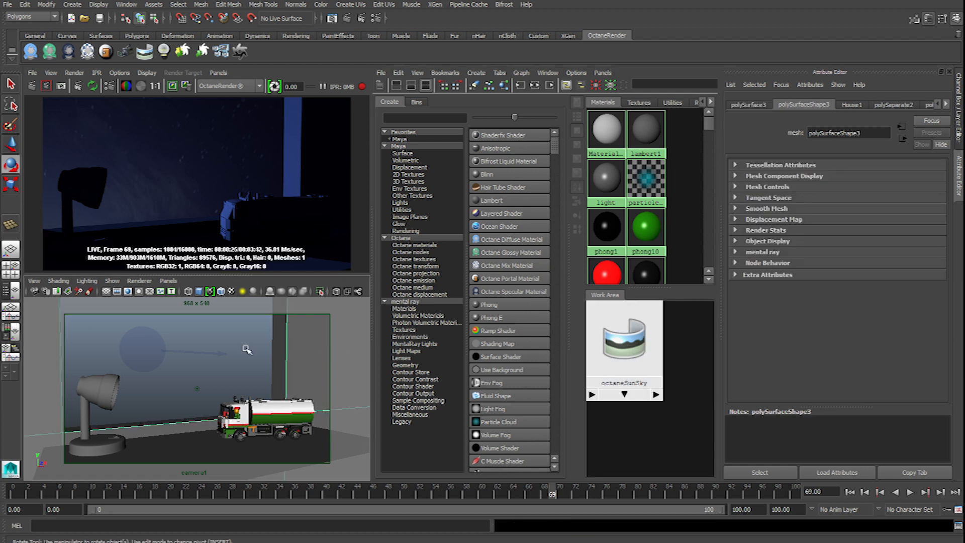
Assign a new Octane Diffuse Material to the House1 window-wall object.
left_click_drag(246, 350, 268, 357)
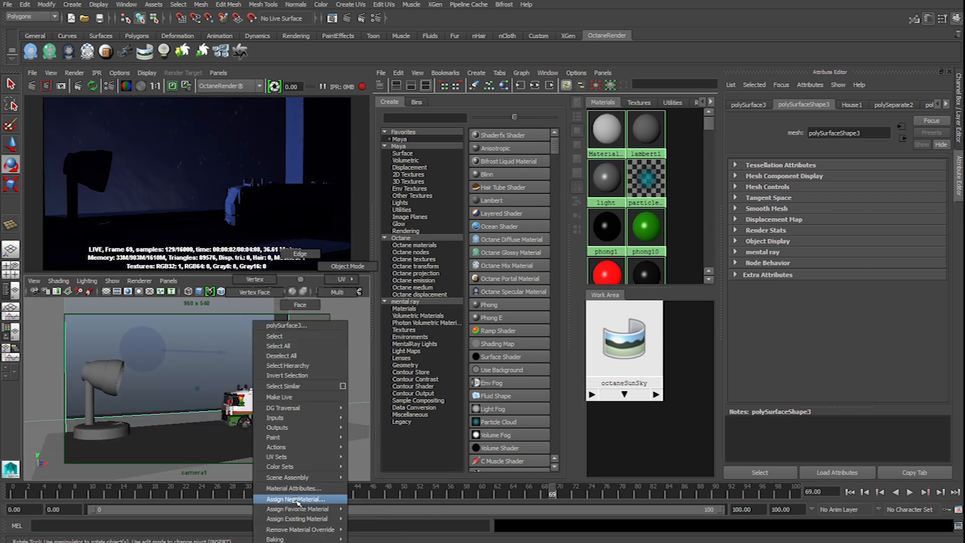
left_click(294, 500)
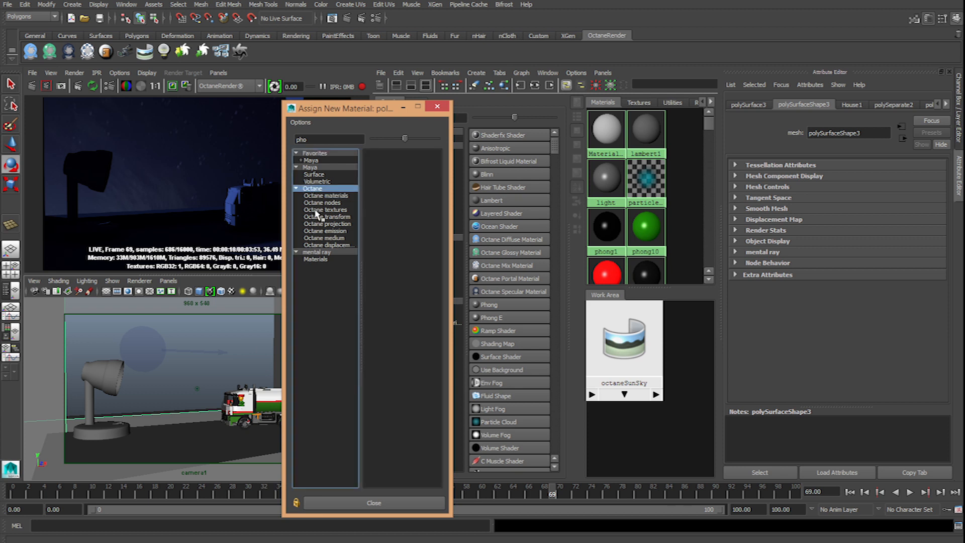
left_click(327, 195)
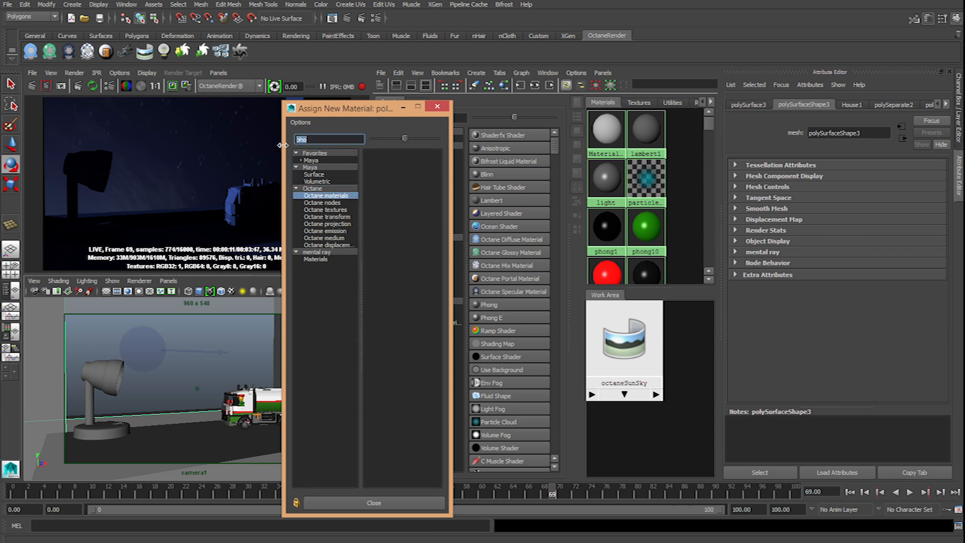
left_click(326, 195)
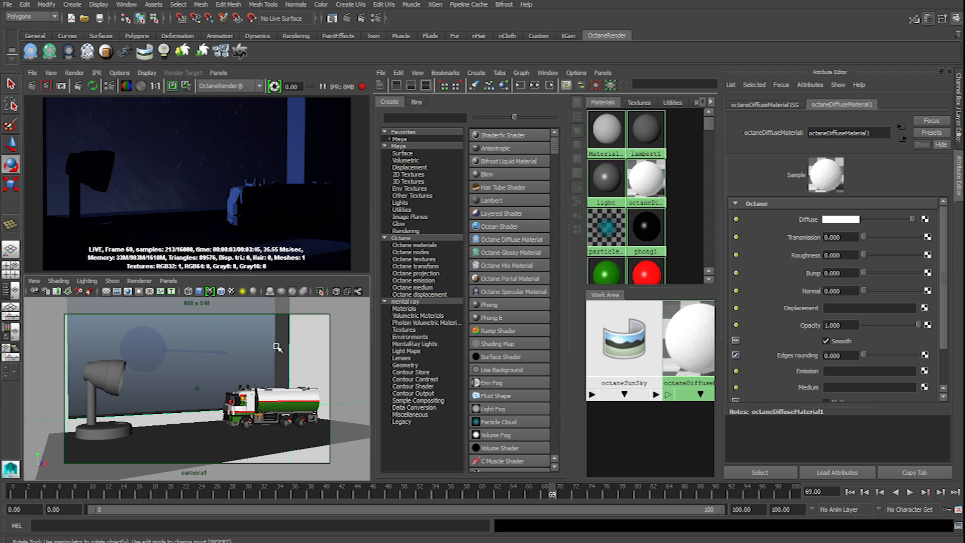
mouse_move(206, 394)
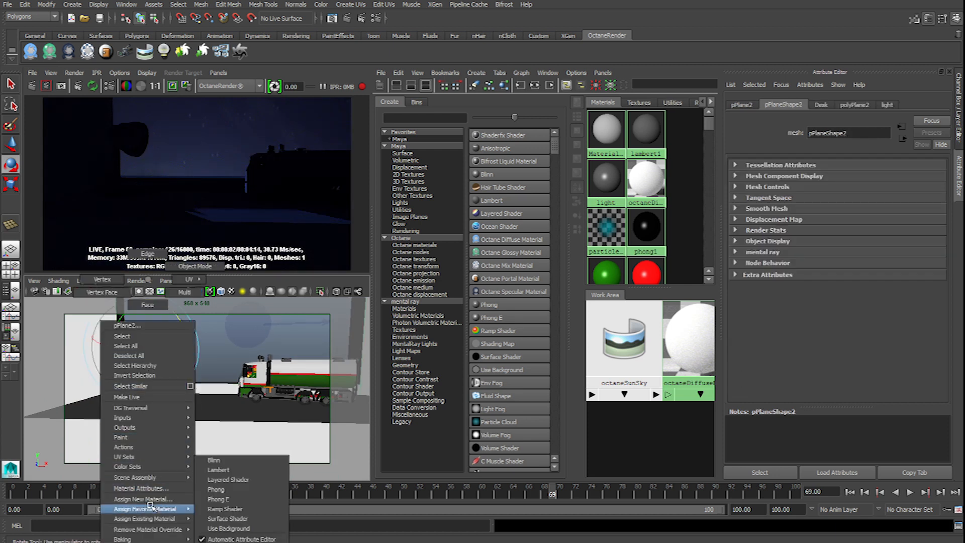
Give the lamp's light plane an Octane Diffuse Material with emission power 100.
left_click(141, 500)
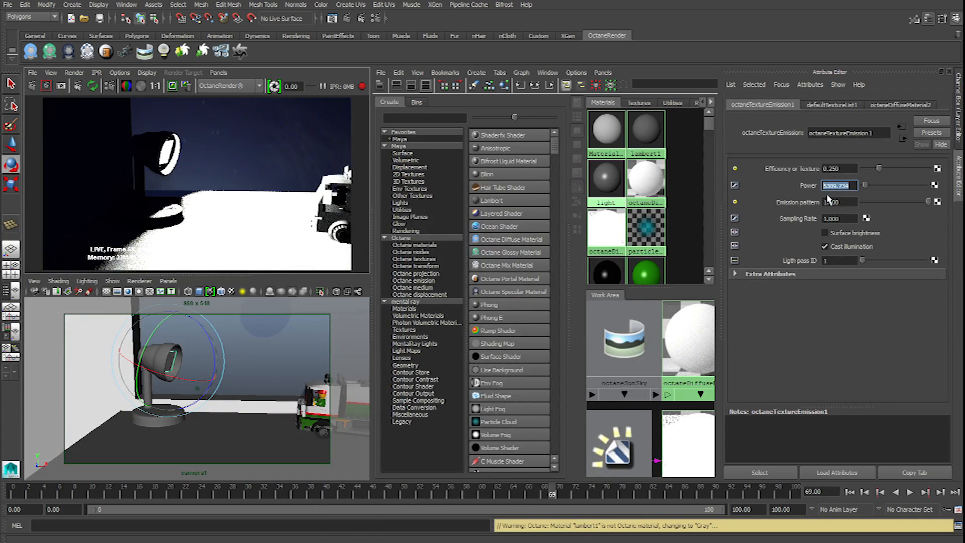
type("100.000")
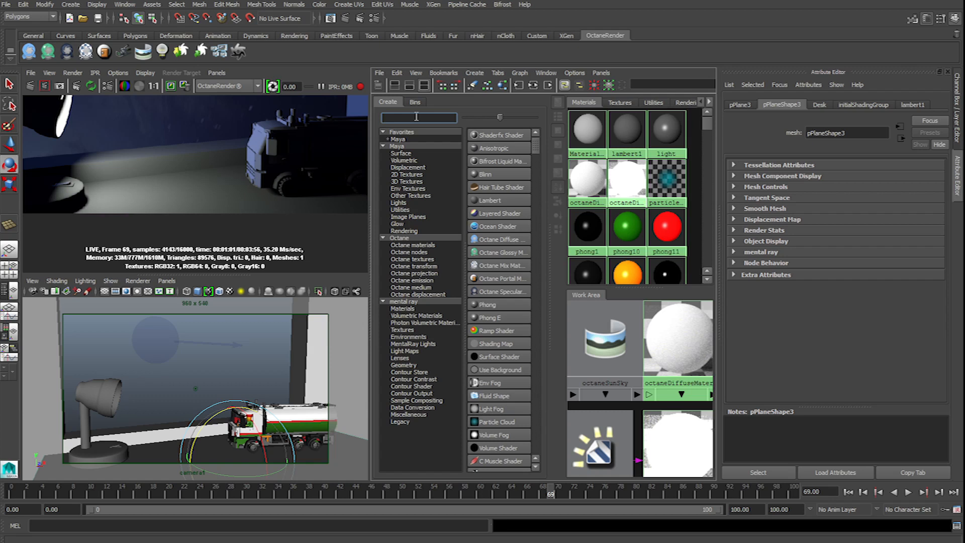
Create an Octane Glossy Material via a 'gloss' search and rename it Desk1.
type("gloss")
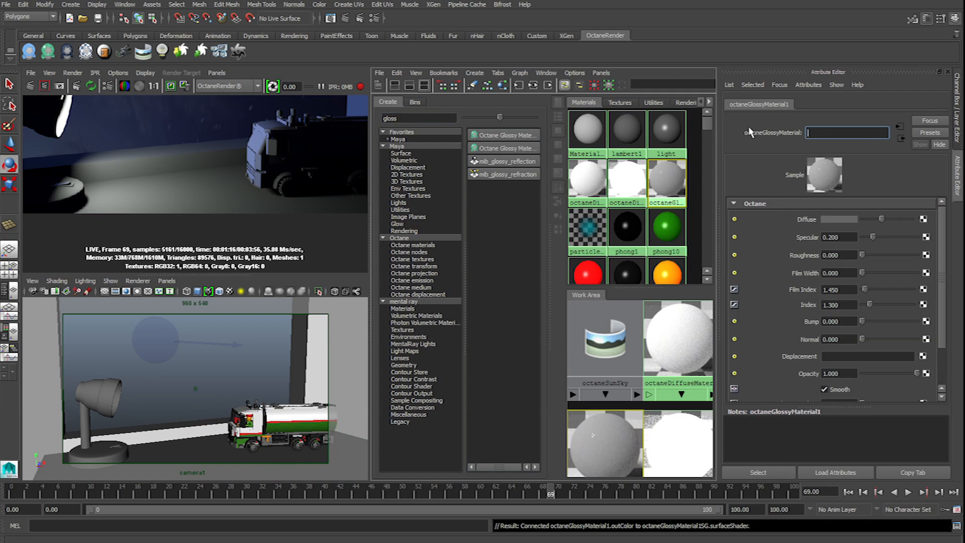
type("Desk1")
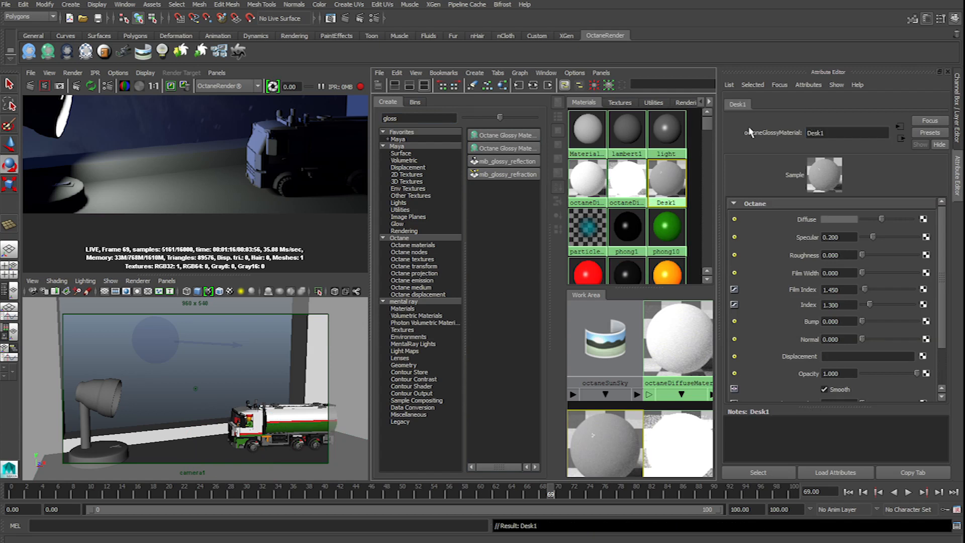
mouse_move(668, 179)
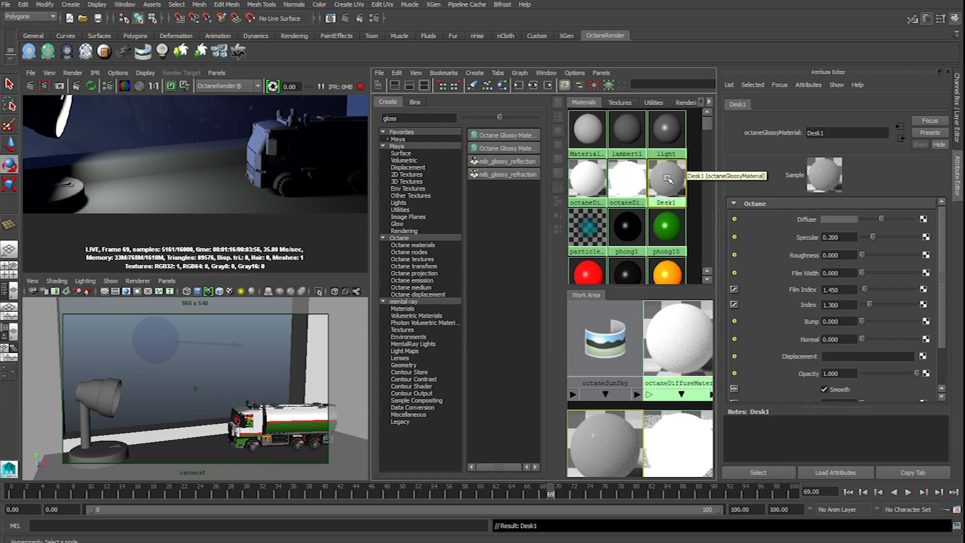
right_click(667, 179)
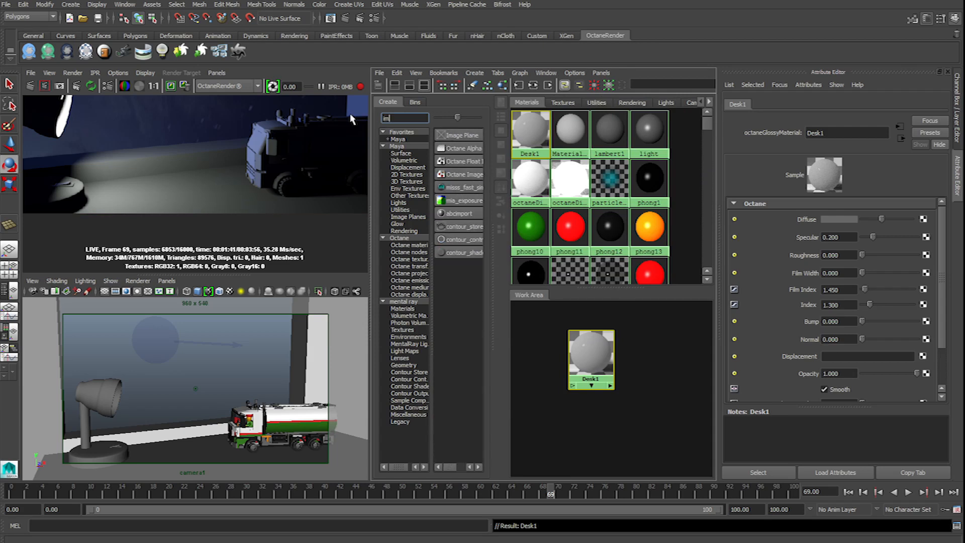
Create an Octane Image Texture and an Octane Float Image Texture node.
type("image")
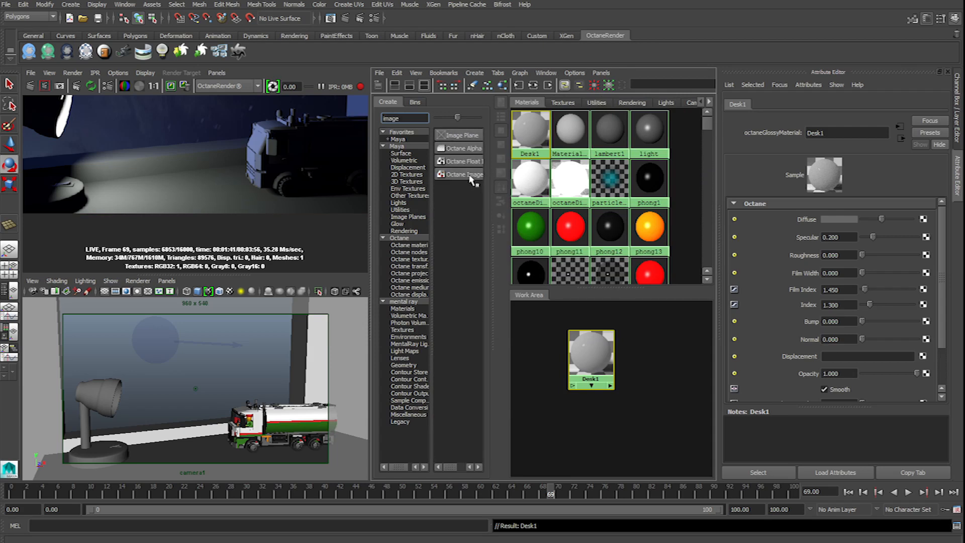
left_click(463, 174)
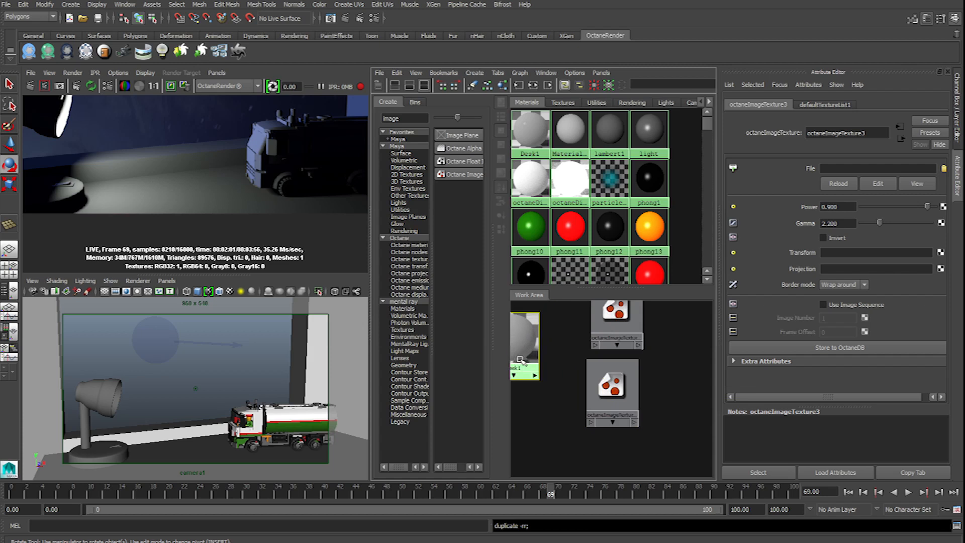
left_click(615, 323)
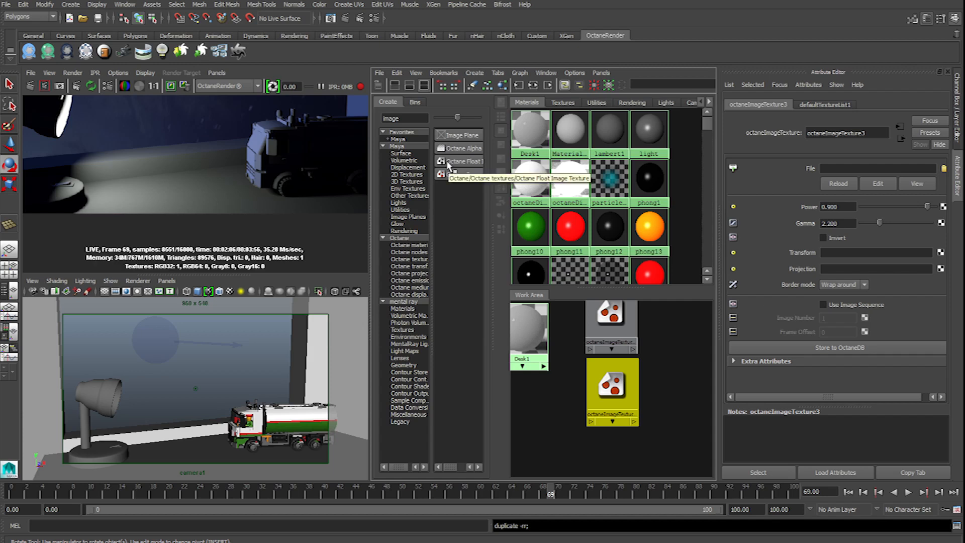
left_click(461, 161)
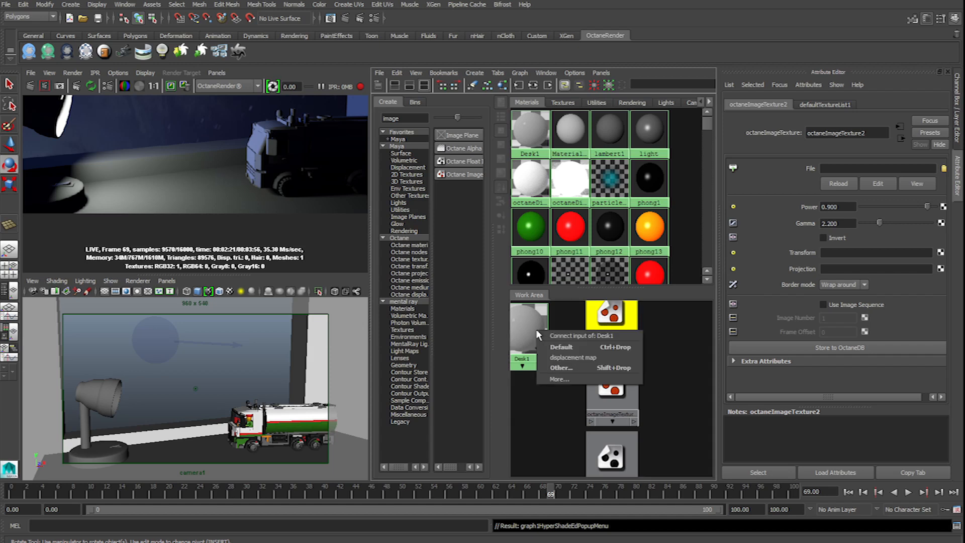
mouse_move(560, 368)
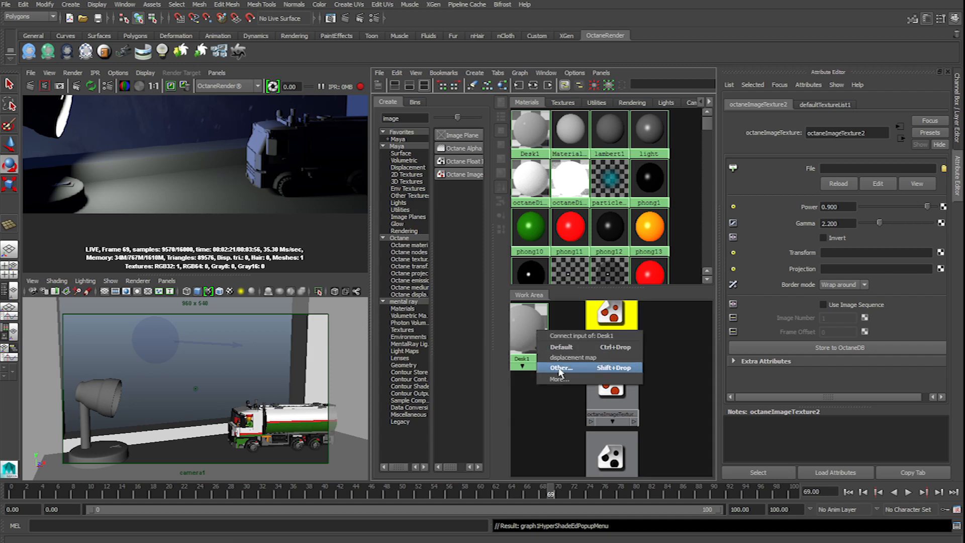
Connect the image texture to Desk1's diffuse, load Color.png, and apply Desk1 to the desk.
left_click(560, 368)
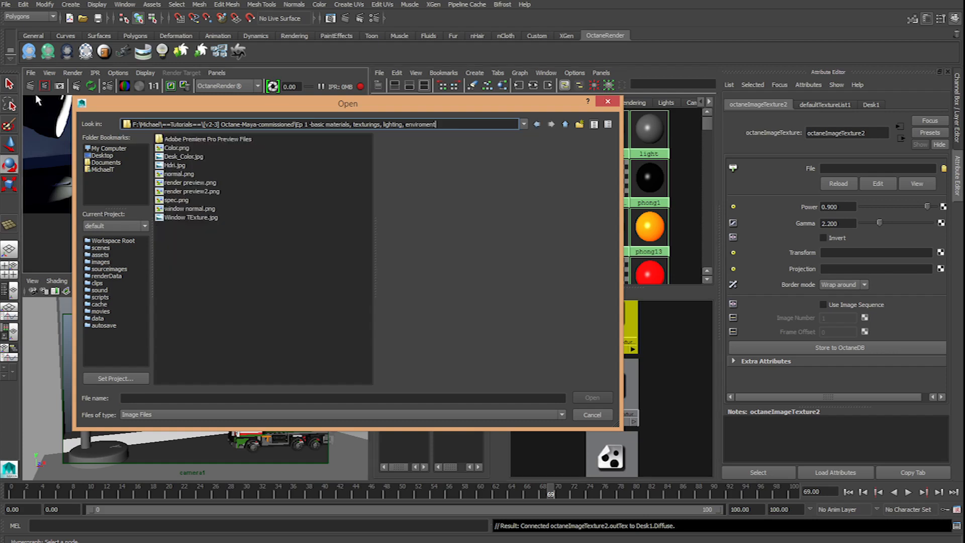
left_click(178, 148)
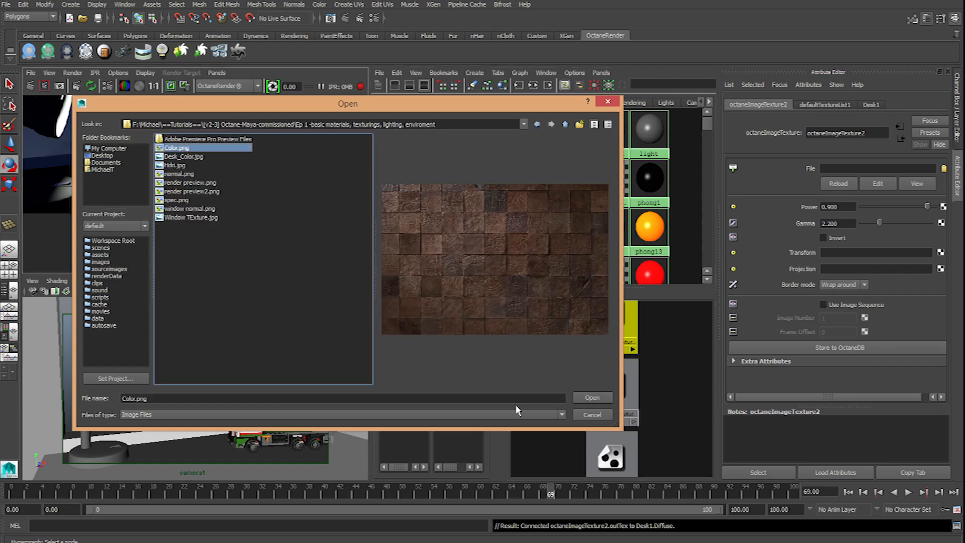
left_click(592, 397)
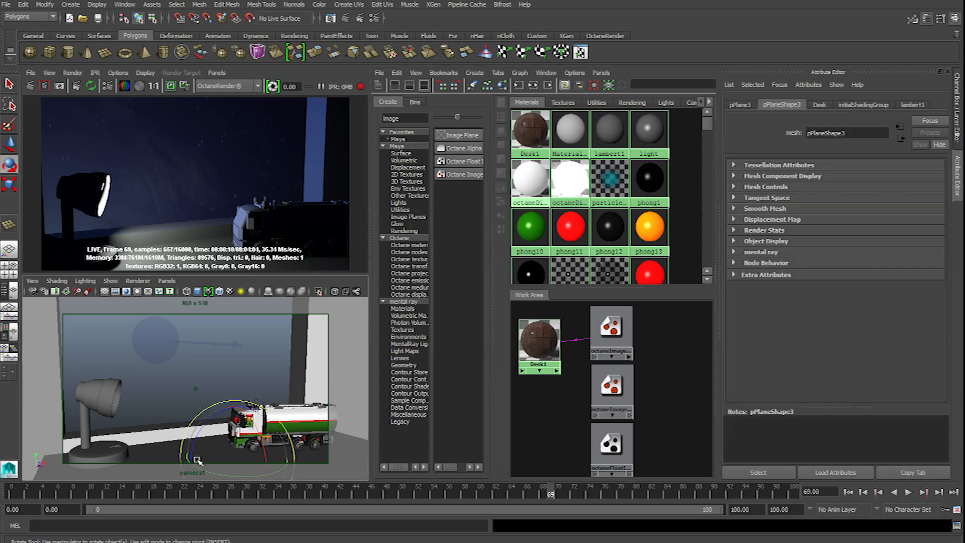
left_click(913, 104)
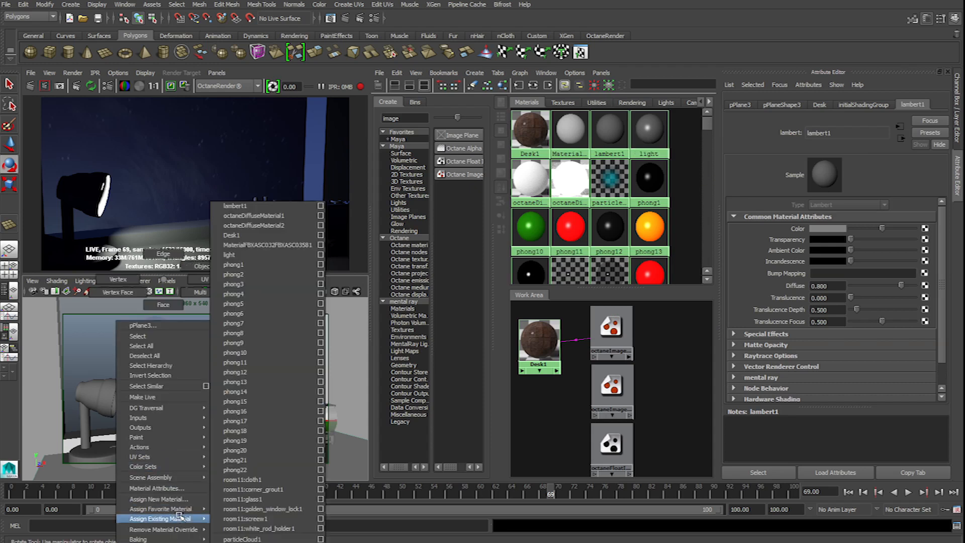
mouse_move(232, 235)
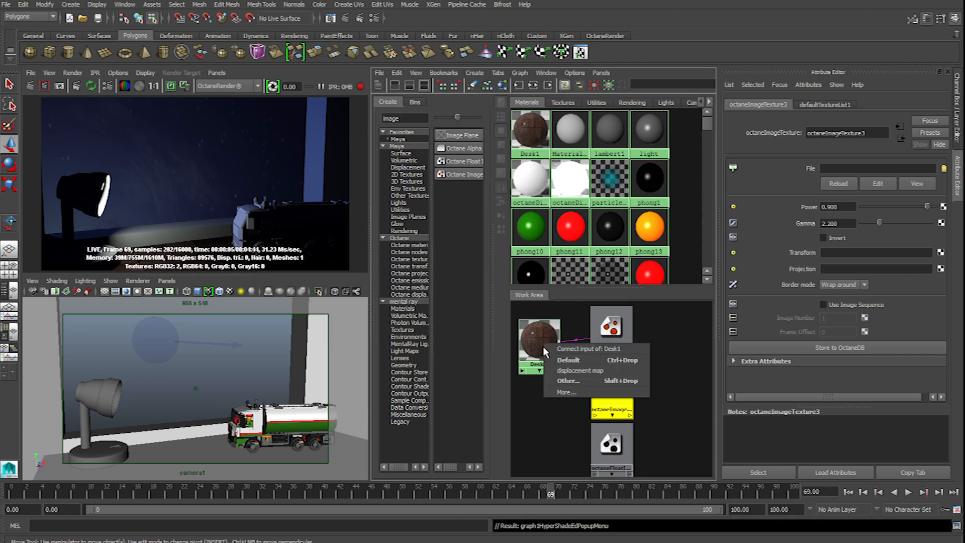
Wire a normal.png image texture to Desk1's Normal and the float texture to Specular.
left_click(568, 380)
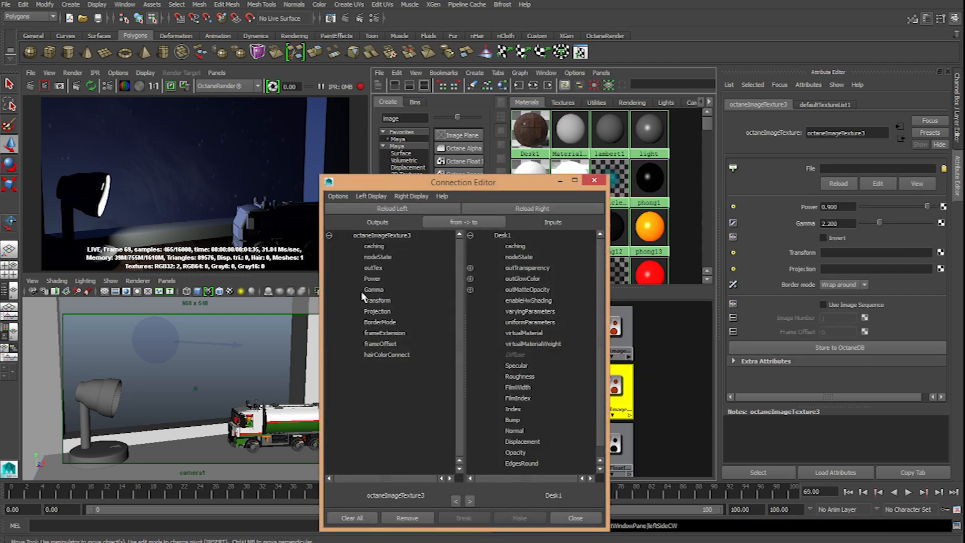
left_click(374, 268)
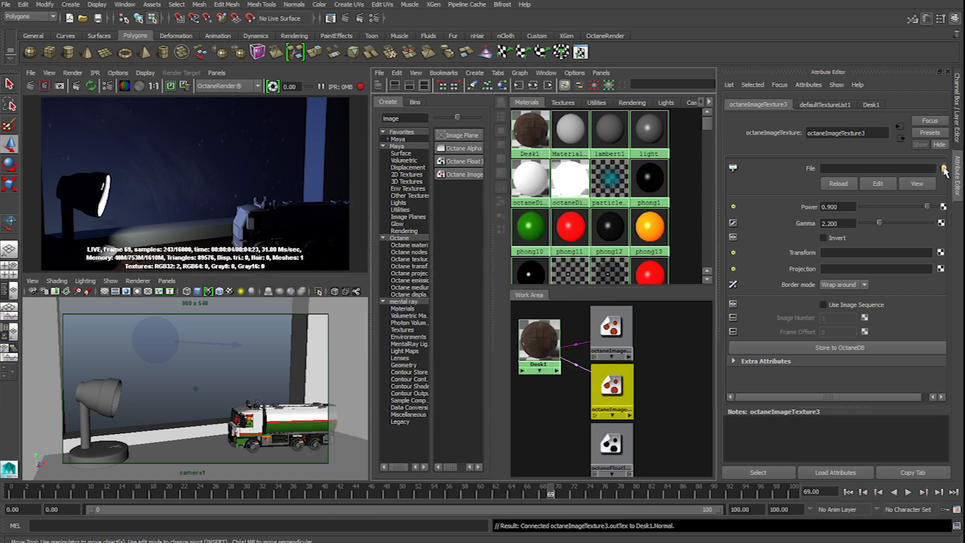
left_click(943, 168)
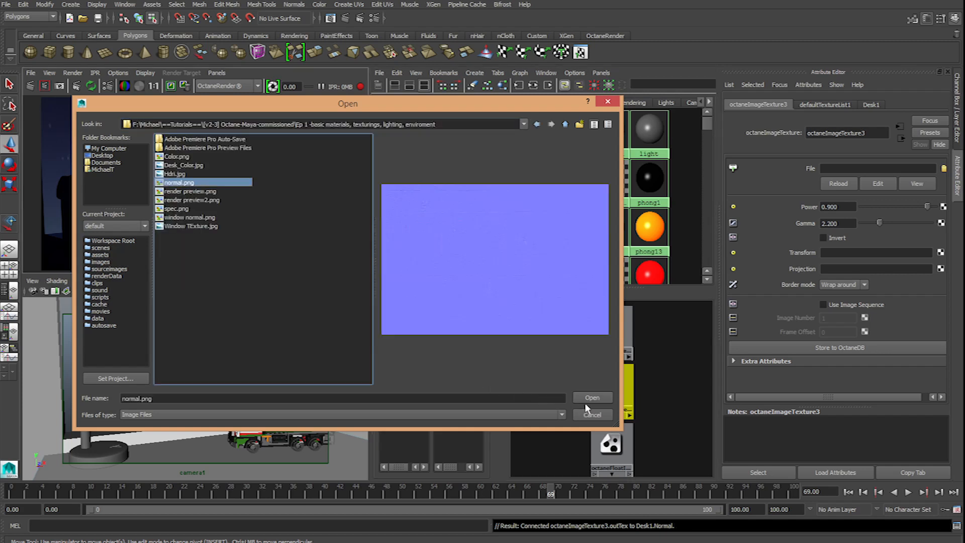
left_click(592, 397)
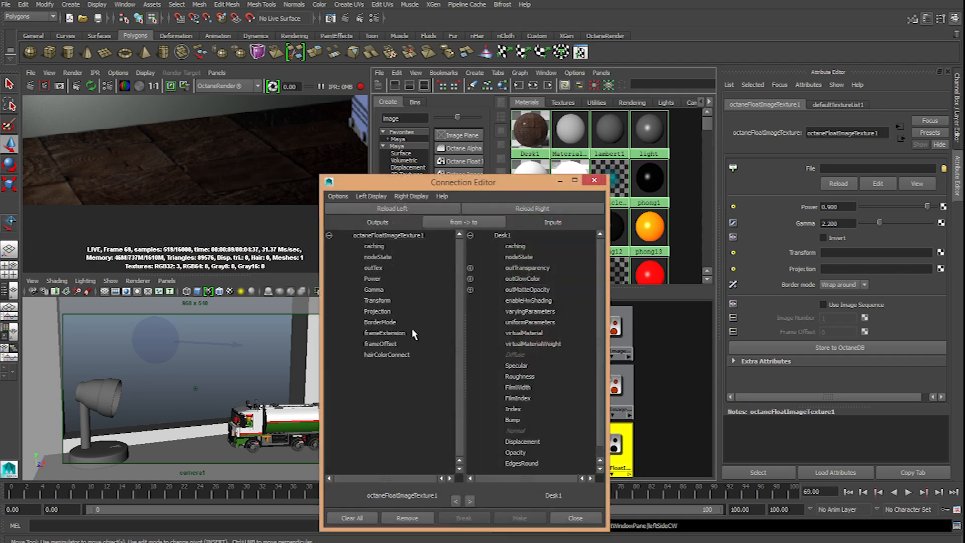
left_click(373, 268)
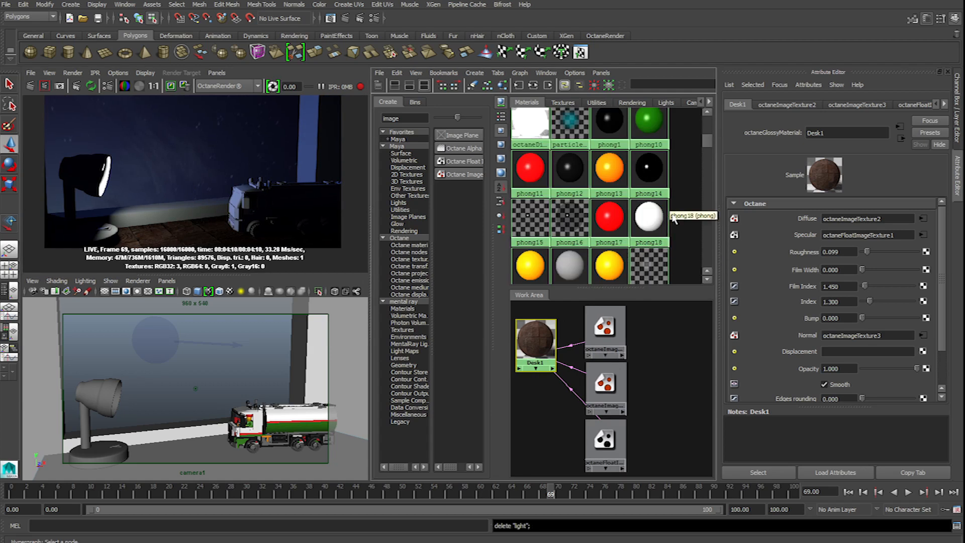
mouse_move(674, 222)
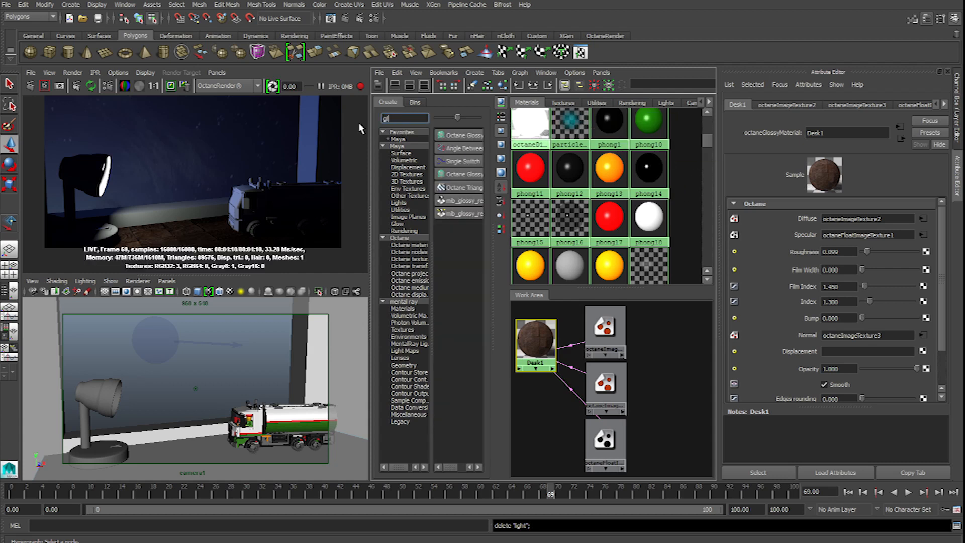
Search 'glossy' in Hypershade and graph the new Octane glossy material's node network.
type("glossy")
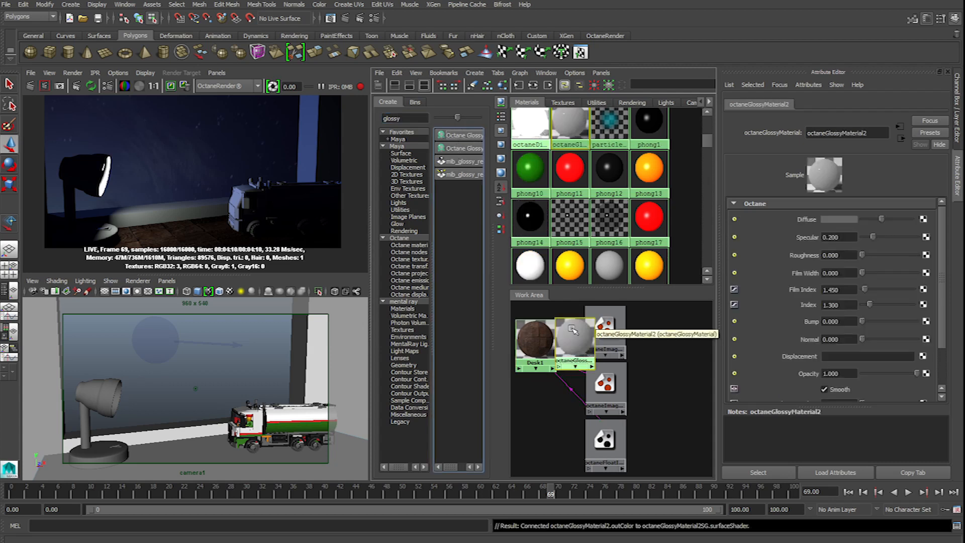
right_click(572, 329)
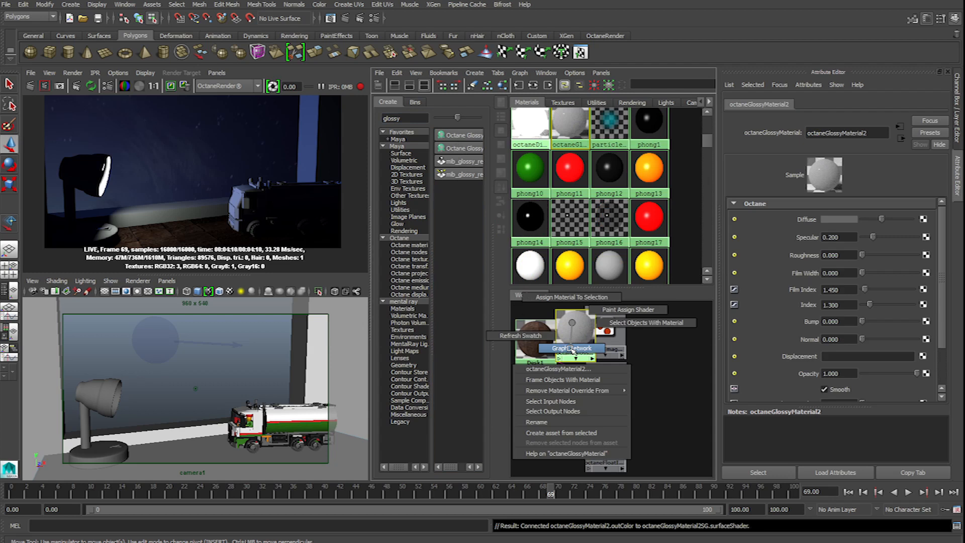
left_click(570, 348)
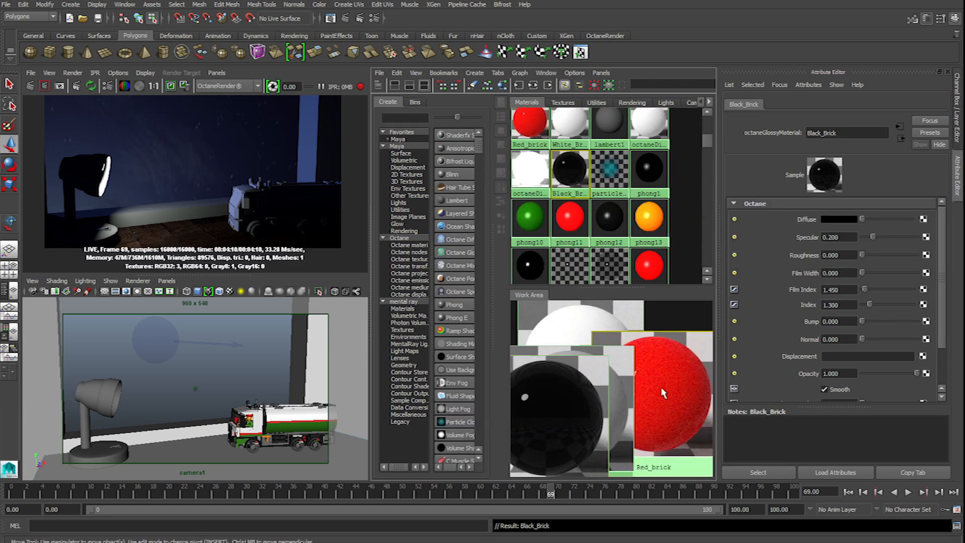
Create an Octane specular material named Glass with transmission raised to 1.
type("spec")
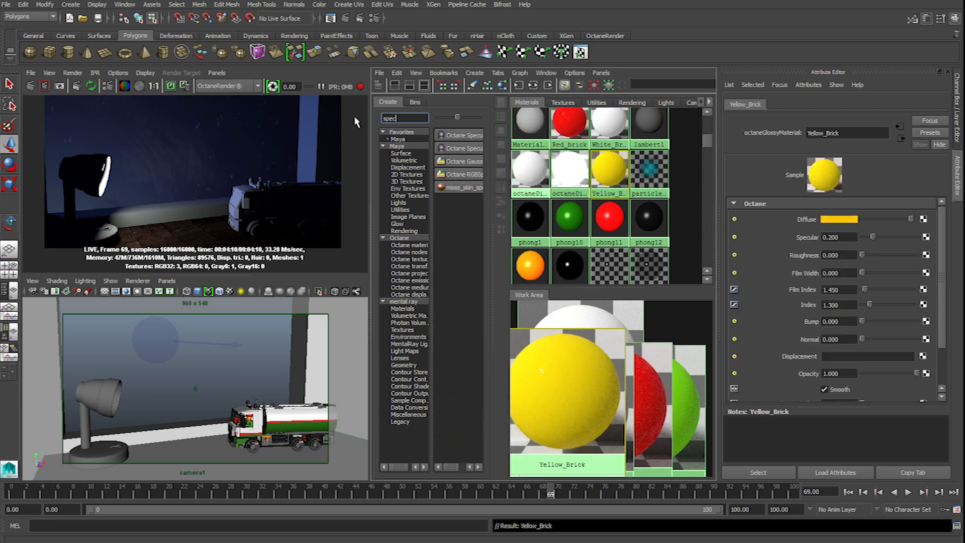
mouse_move(441, 162)
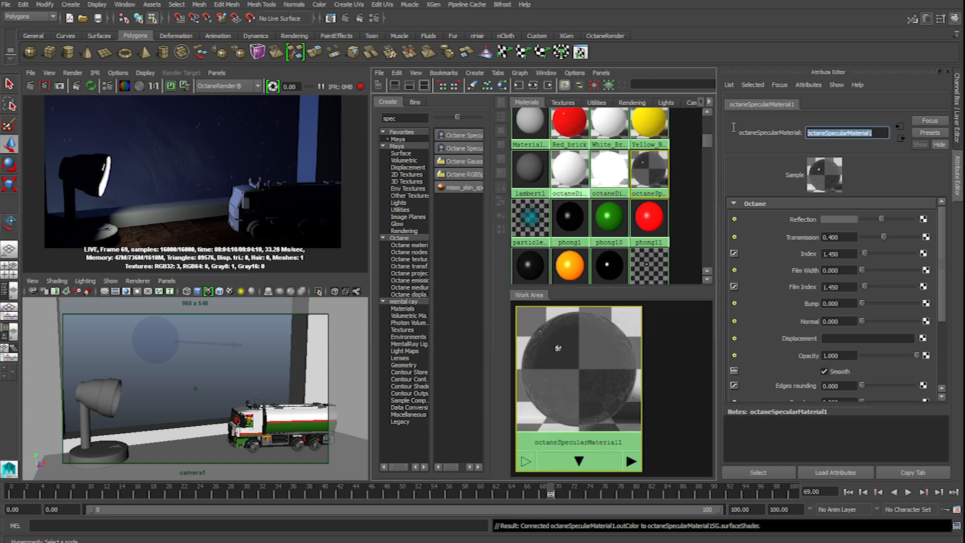
type("Glass")
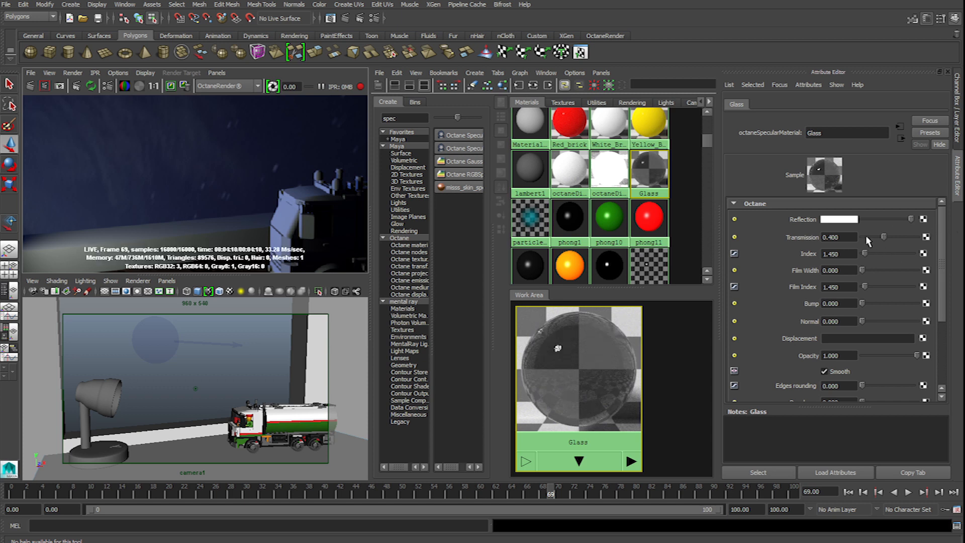
left_click_drag(885, 237, 917, 237)
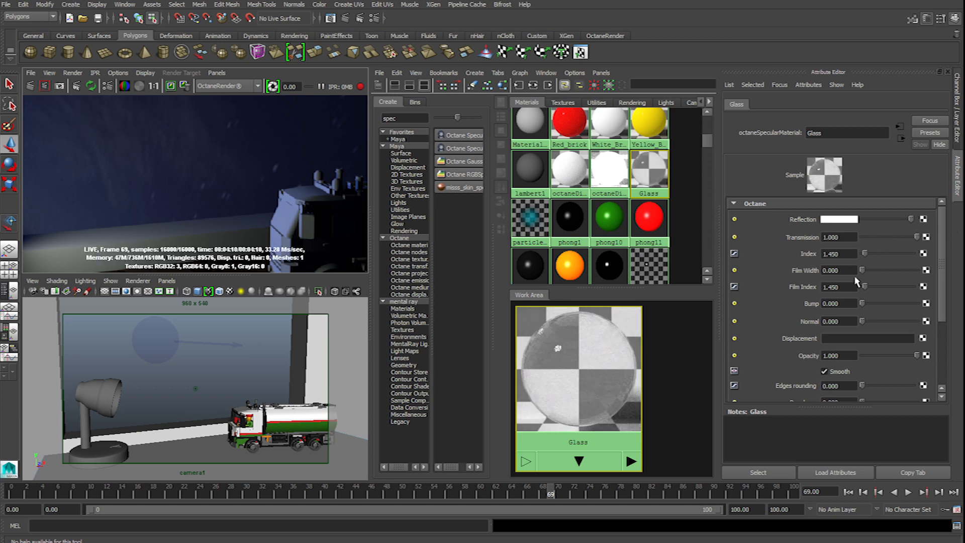
scroll("down", 3)
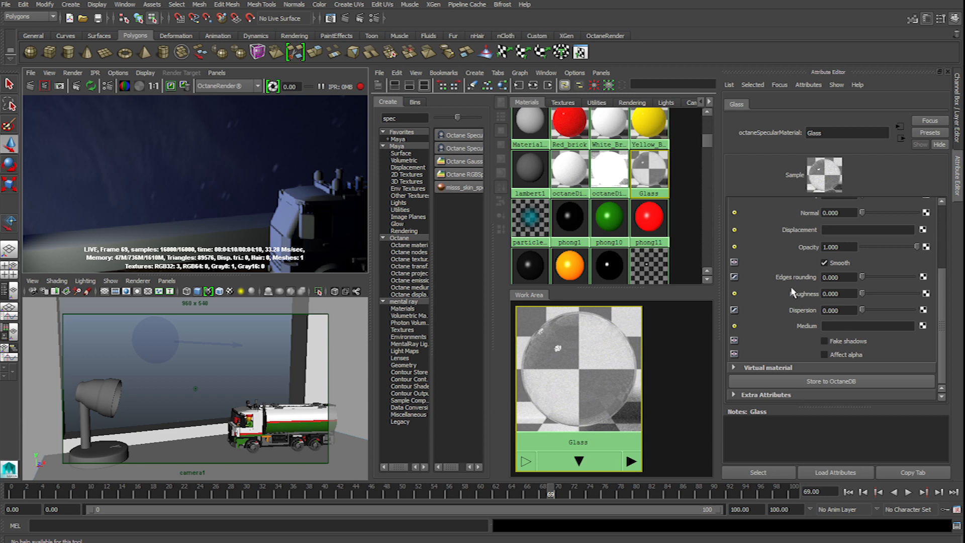
Enable fake shadows on Glass and add a slight dispersion of about 0.017.
left_click(824, 341)
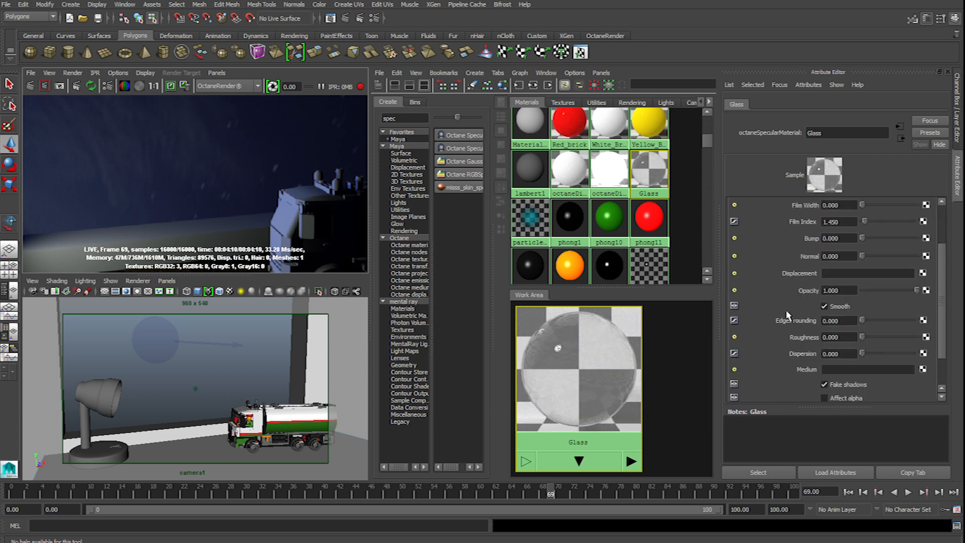
left_click(864, 353)
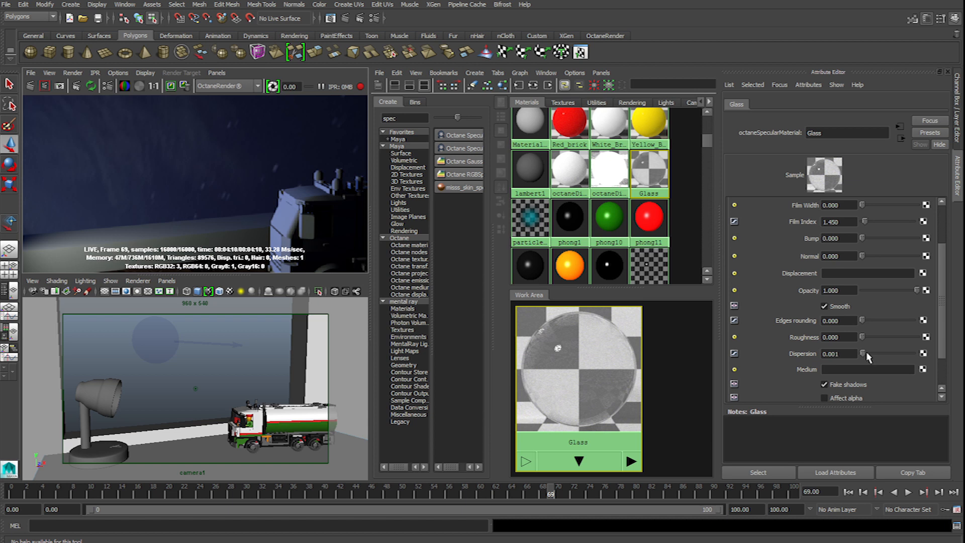
left_click_drag(886, 354, 868, 353)
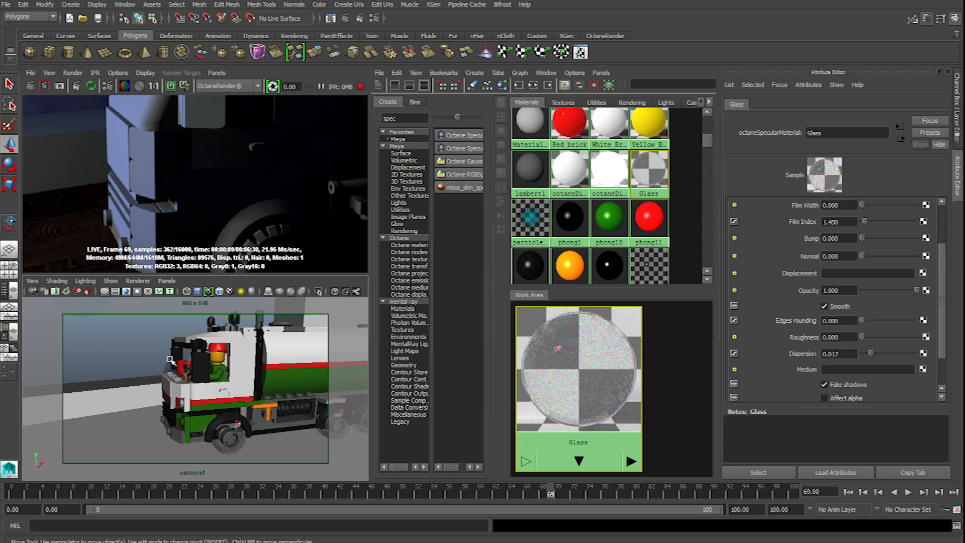
Select the LEGO truck's windshield and assign it the Glass material.
left_click(185, 360)
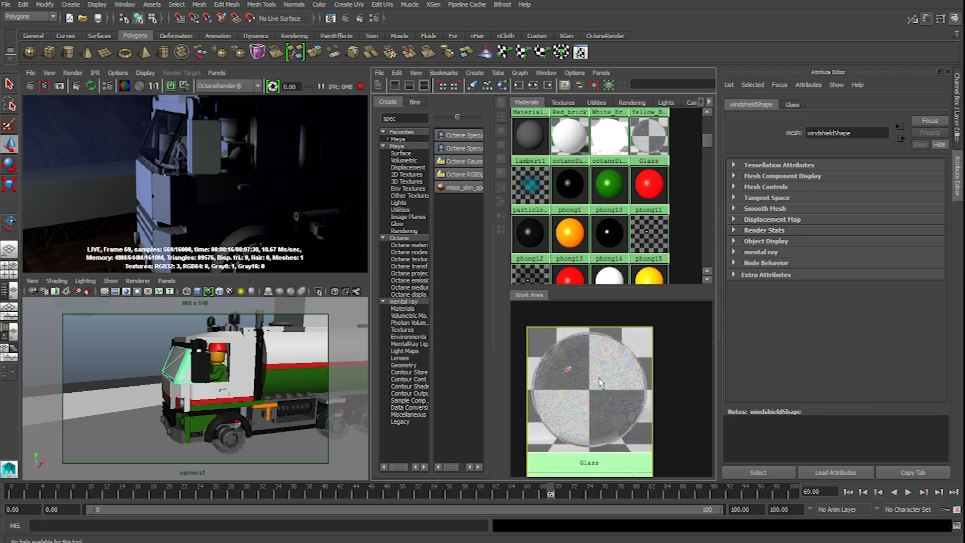
left_click(793, 104)
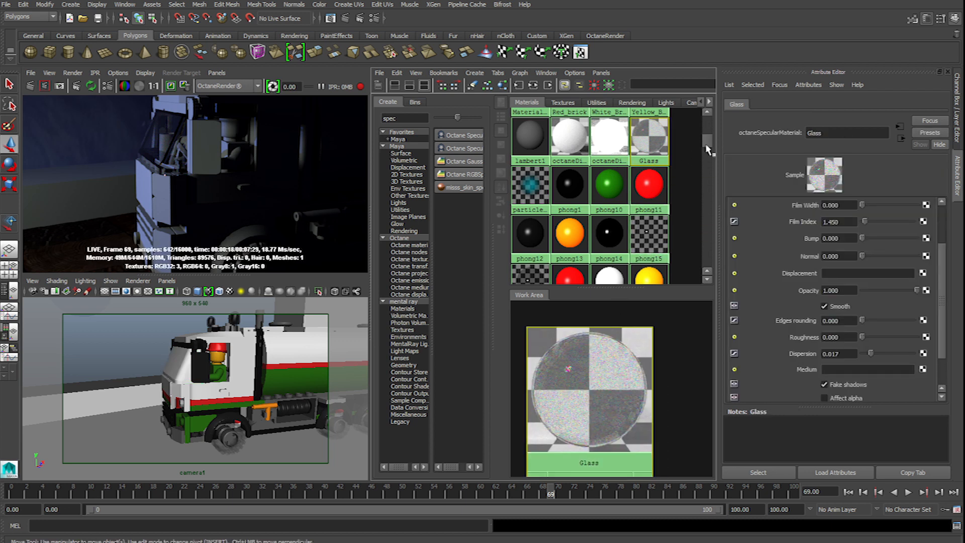
scroll("down", 3)
type("glossy")
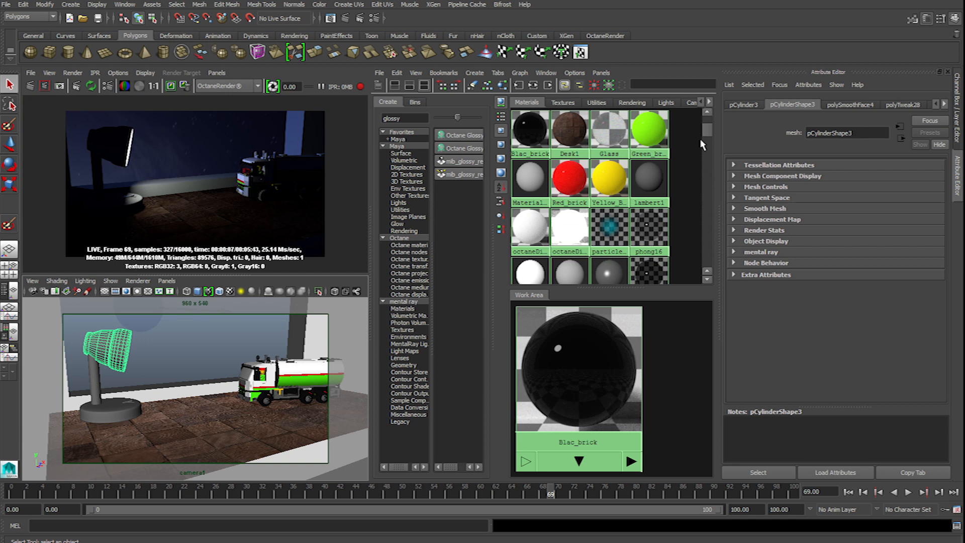
mouse_move(610, 179)
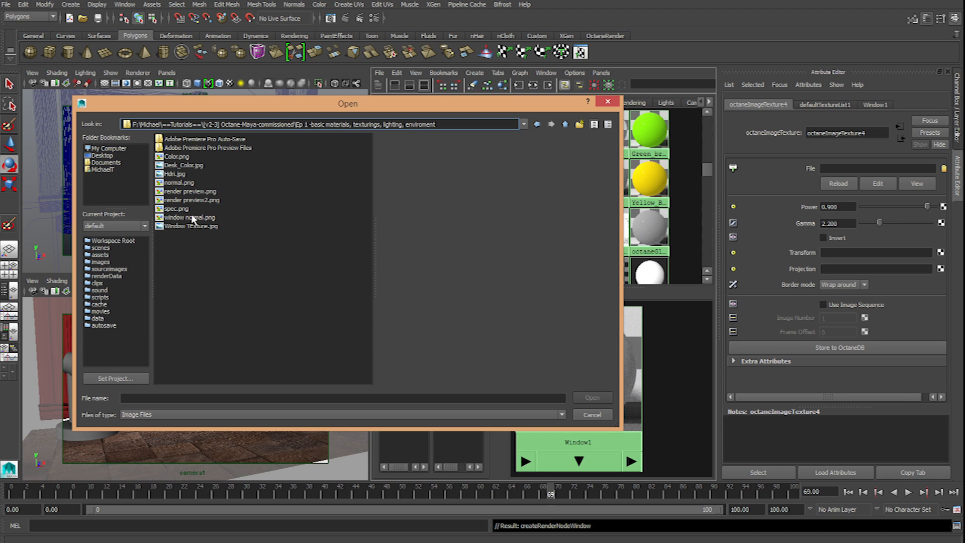
mouse_move(186, 189)
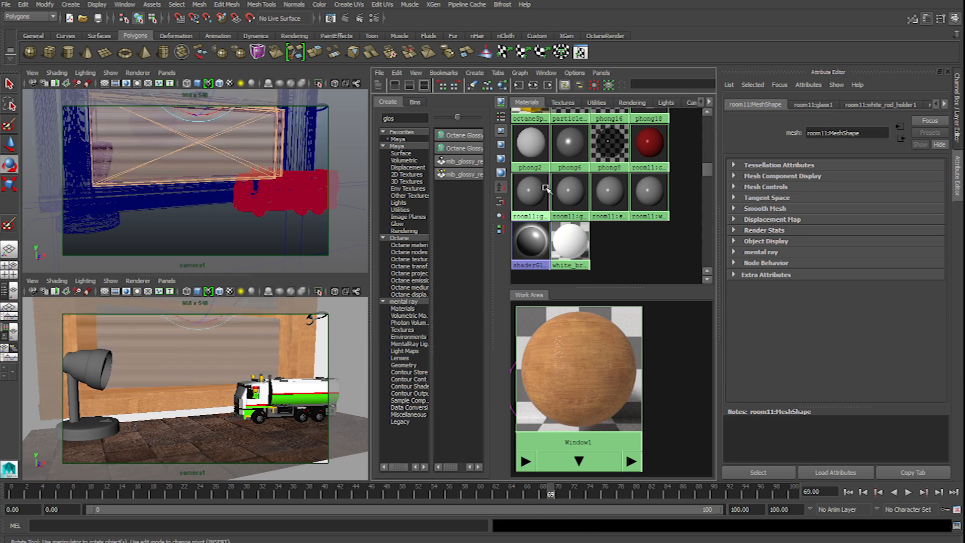
mouse_move(529, 191)
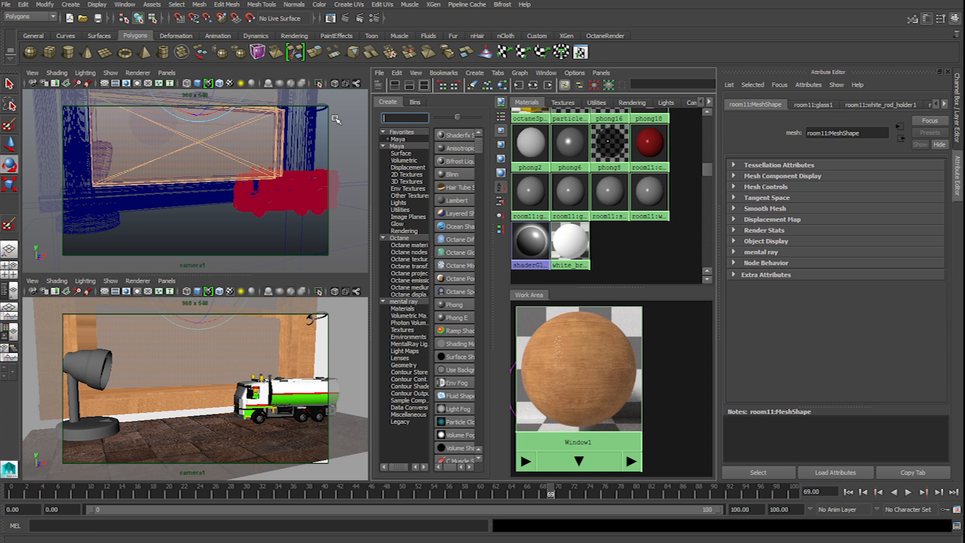
Create a white, fully transparent Octane specular material with fake shadows.
type("spec")
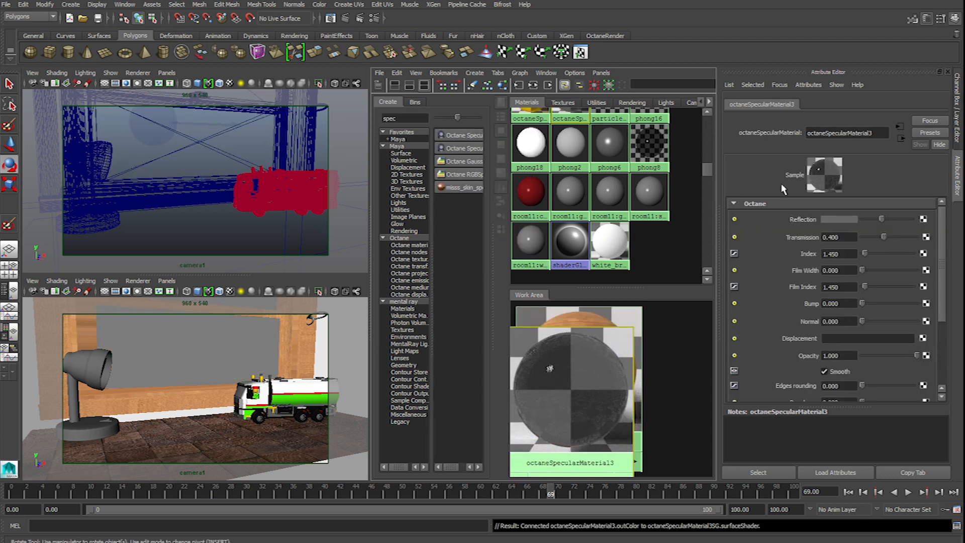
left_click(838, 219)
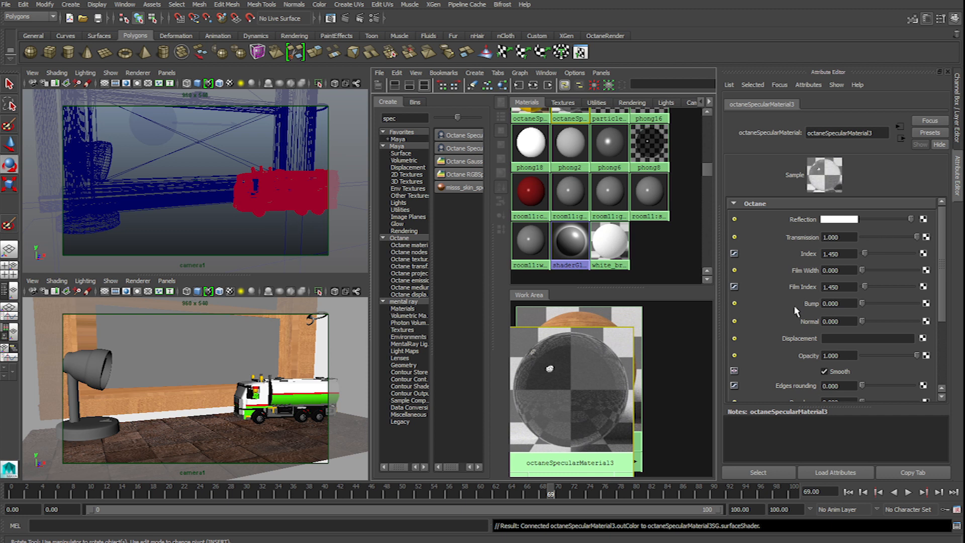
scroll("down", 3)
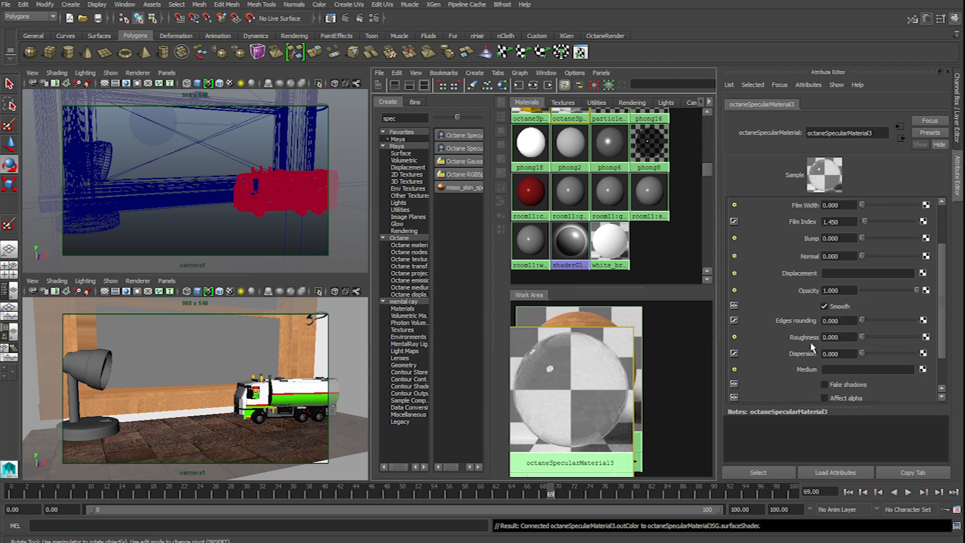
scroll("down", 3)
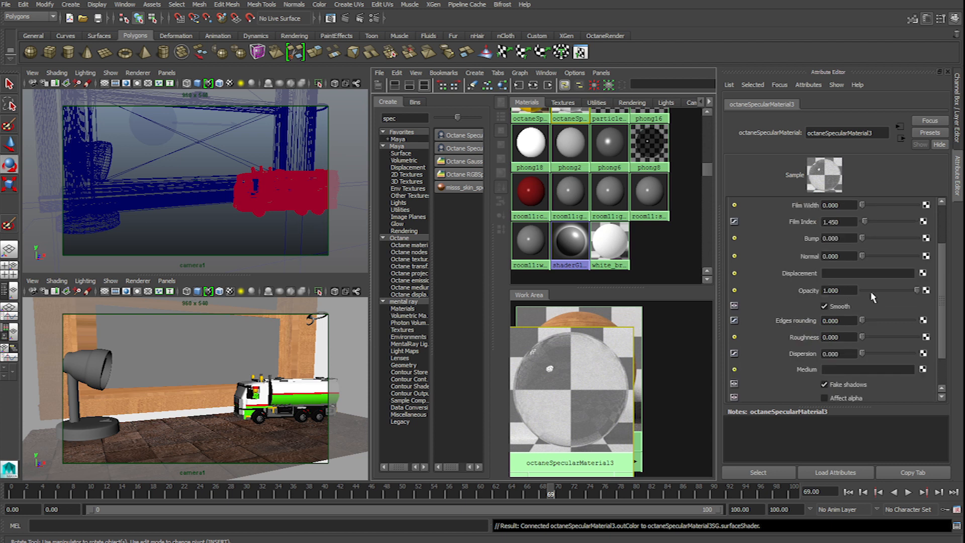
Select the window pane and assign the new glass material to it.
left_click_drag(917, 290, 901, 290)
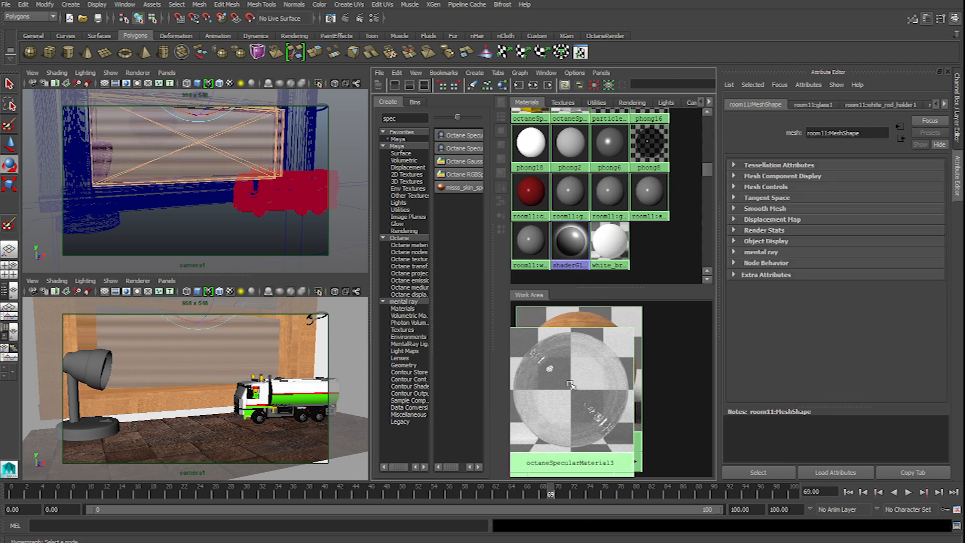
right_click(571, 384)
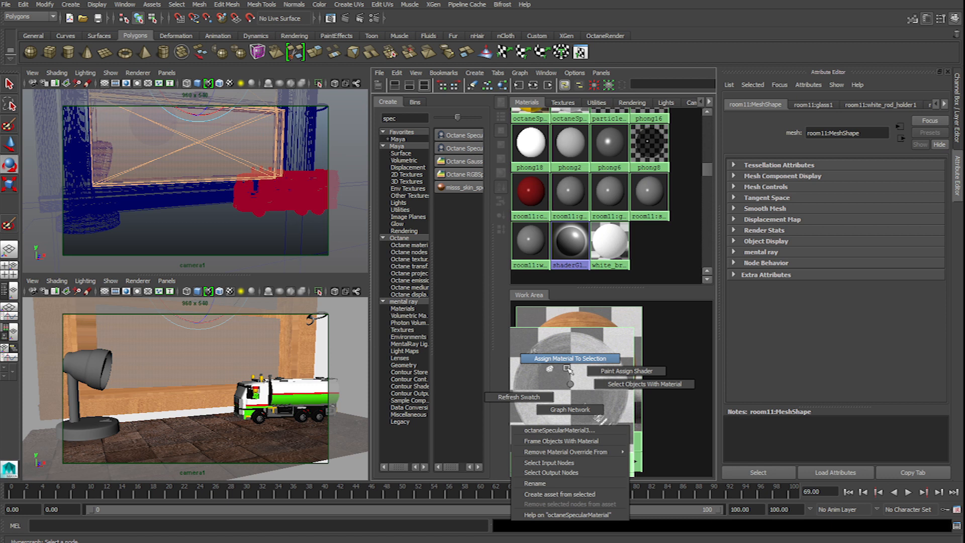
left_click(569, 358)
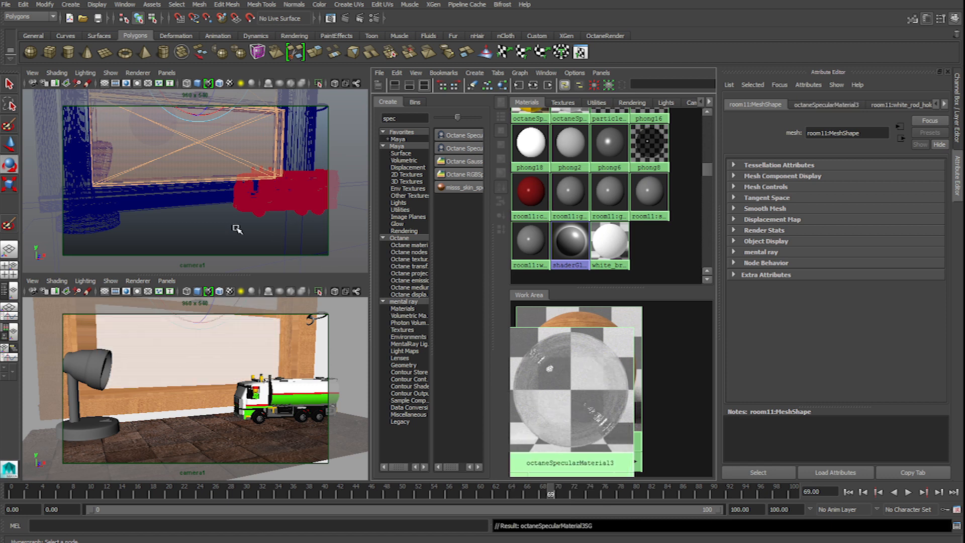
left_click(167, 73)
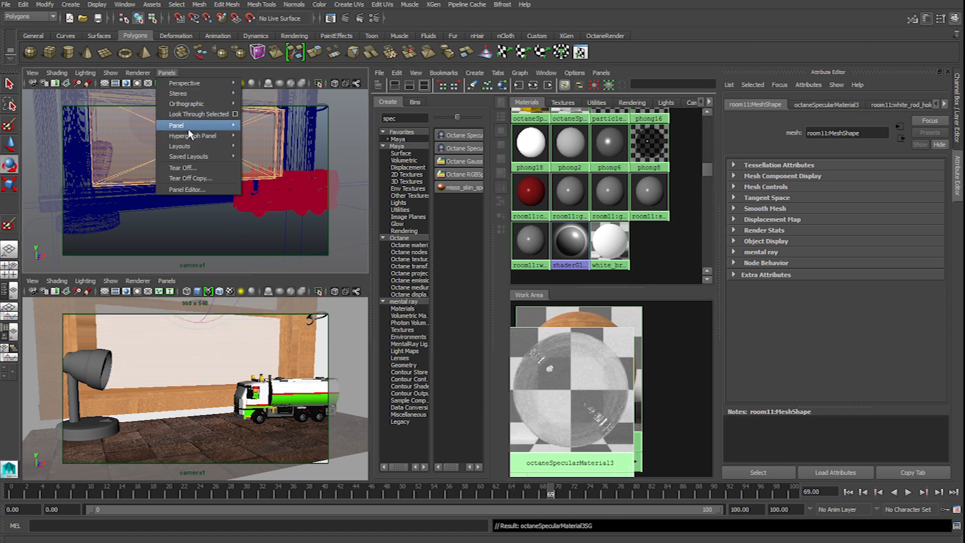
mouse_move(192, 135)
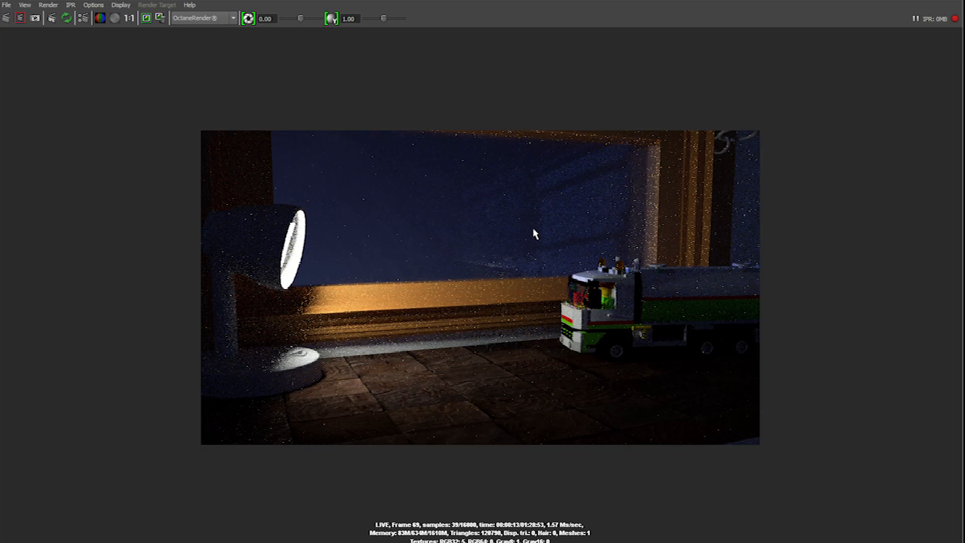
mouse_move(627, 327)
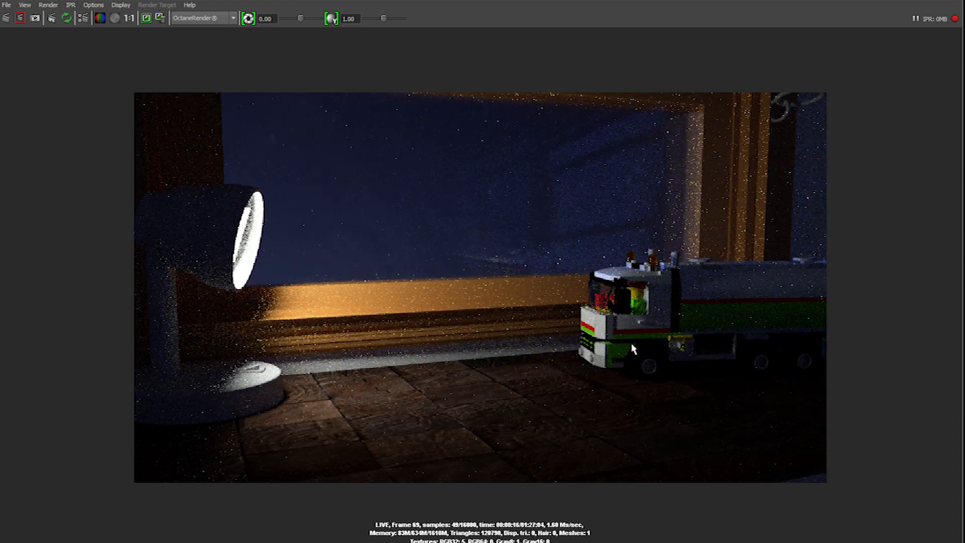
mouse_move(745, 185)
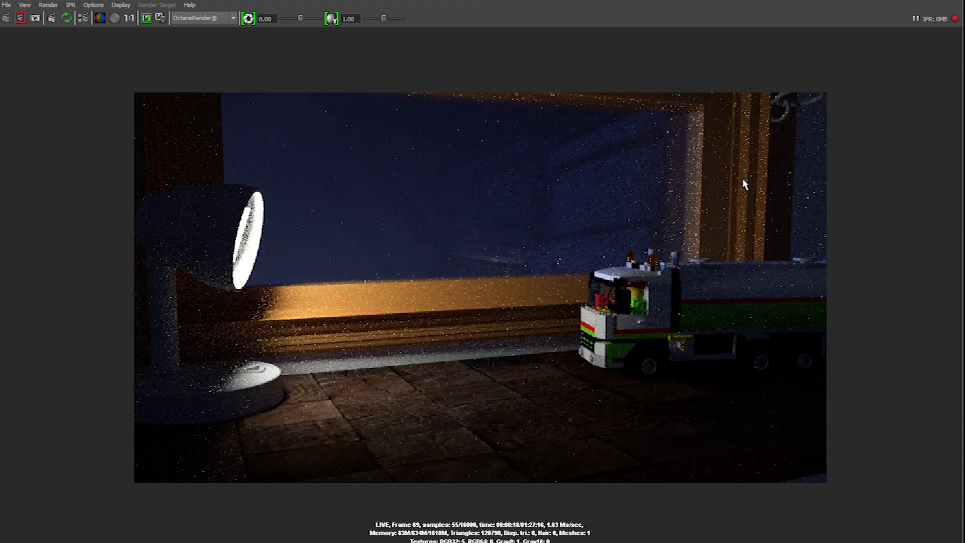
mouse_move(614, 348)
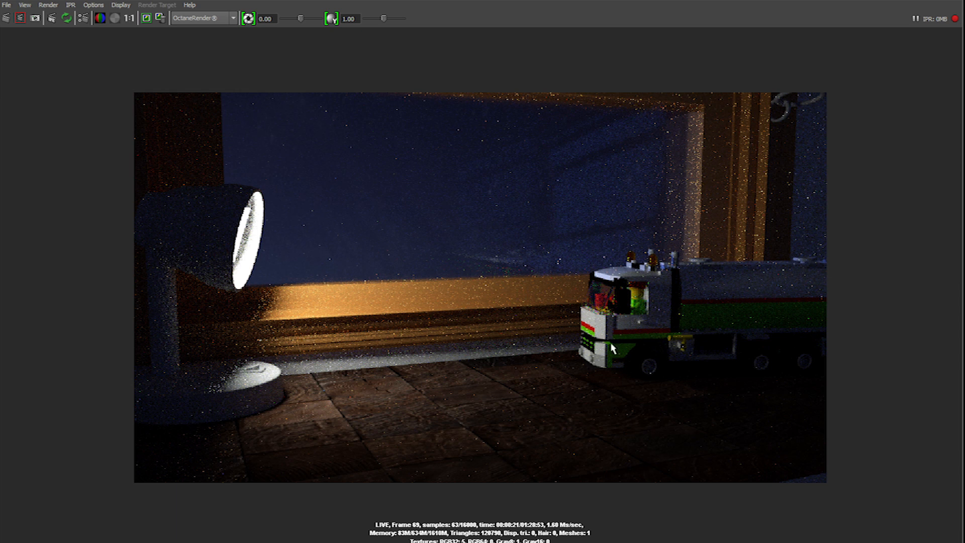
mouse_move(521, 244)
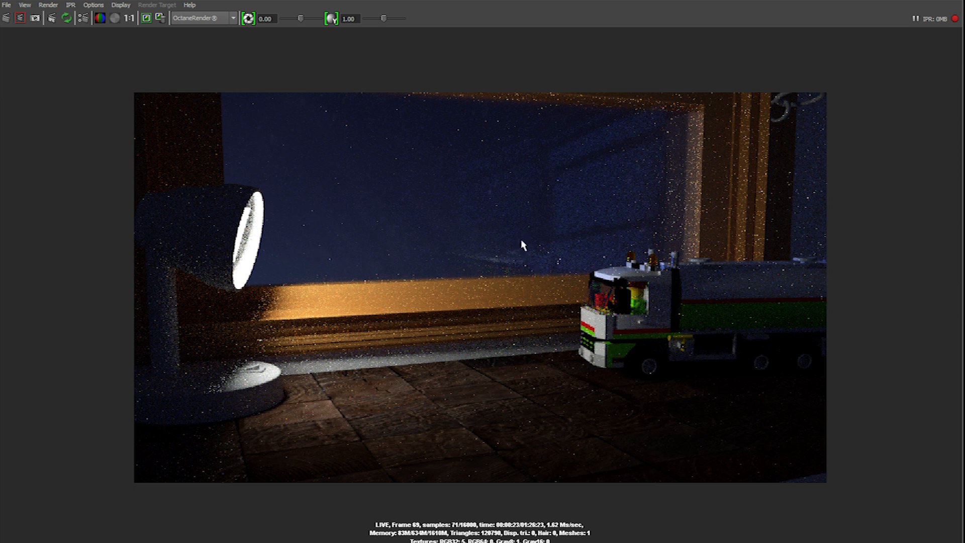
mouse_move(354, 215)
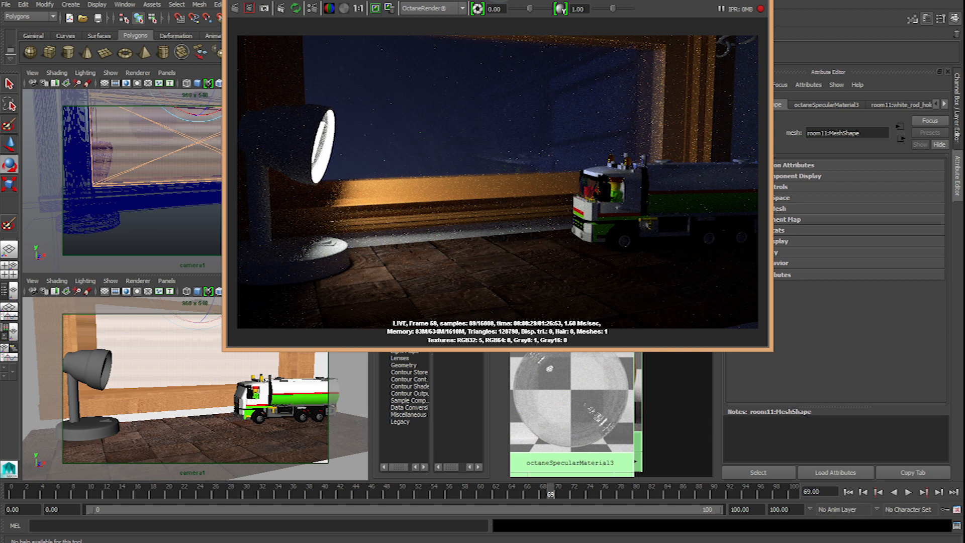
Drag the Octane Render View window into position to see the live night-scene render.
left_click_drag(499, 6, 499, 30)
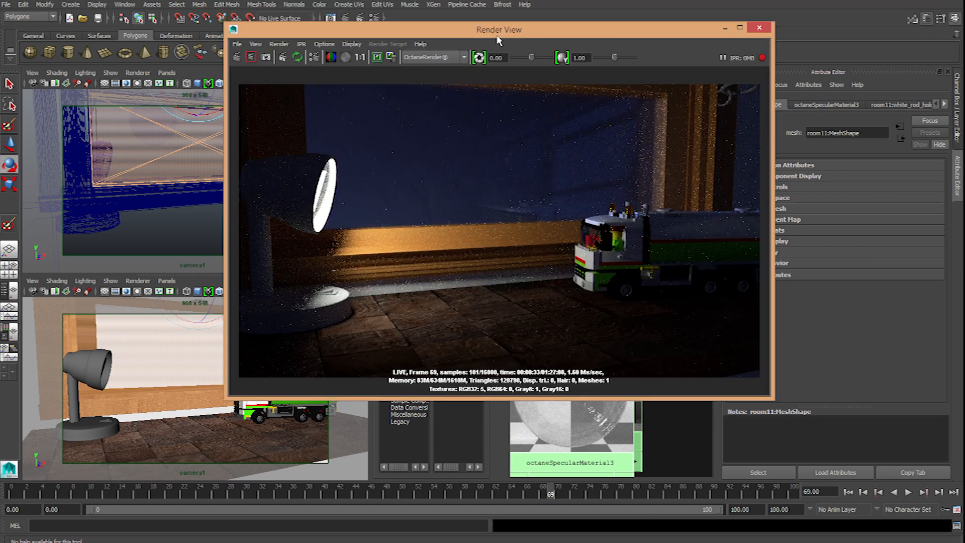